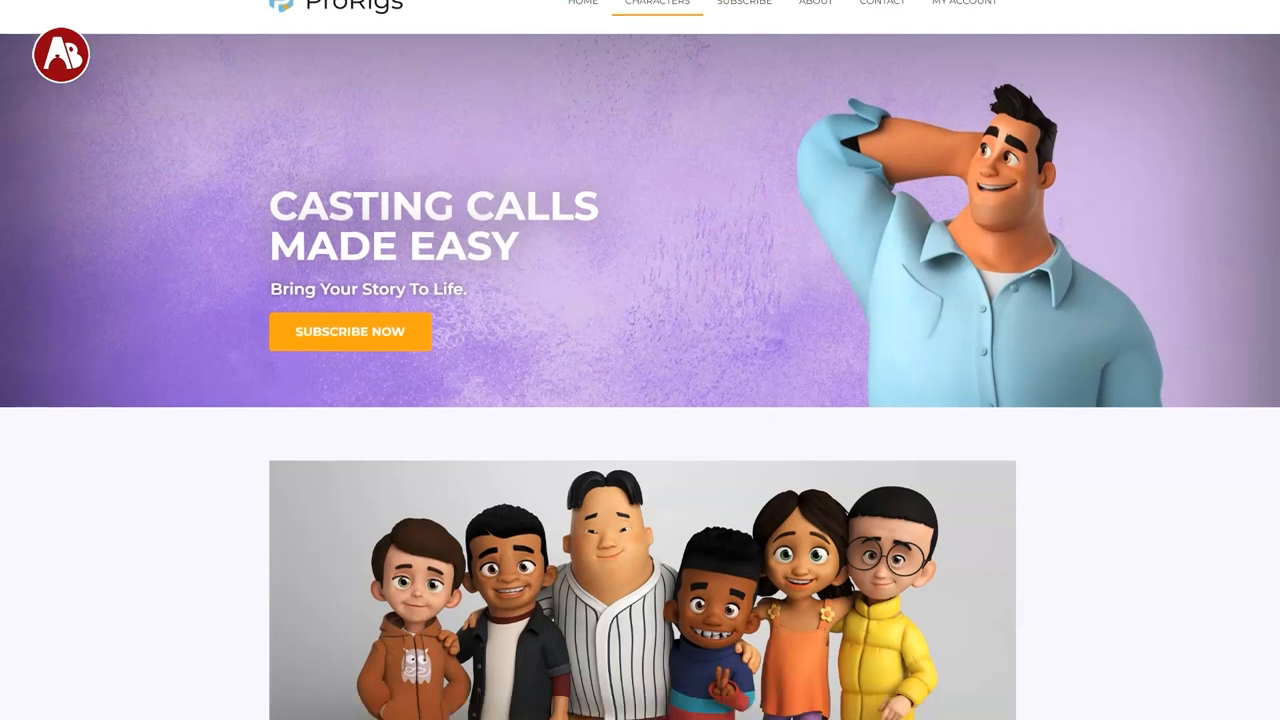
Step: Scroll the ProRigs Characters page past the banner down to the Robots section
{"action": "scroll", "scroll_direction": "down", "scroll_amount": 3}
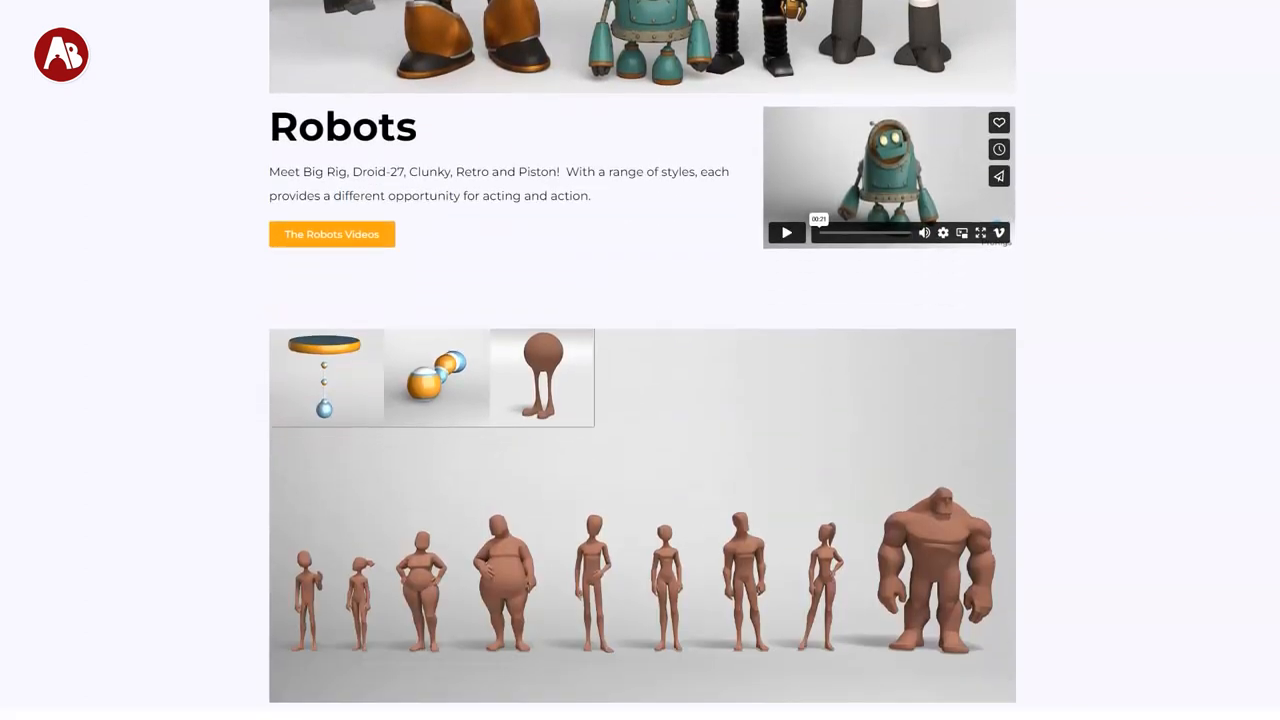
{"action": "scroll", "scroll_direction": "down", "scroll_amount": 3}
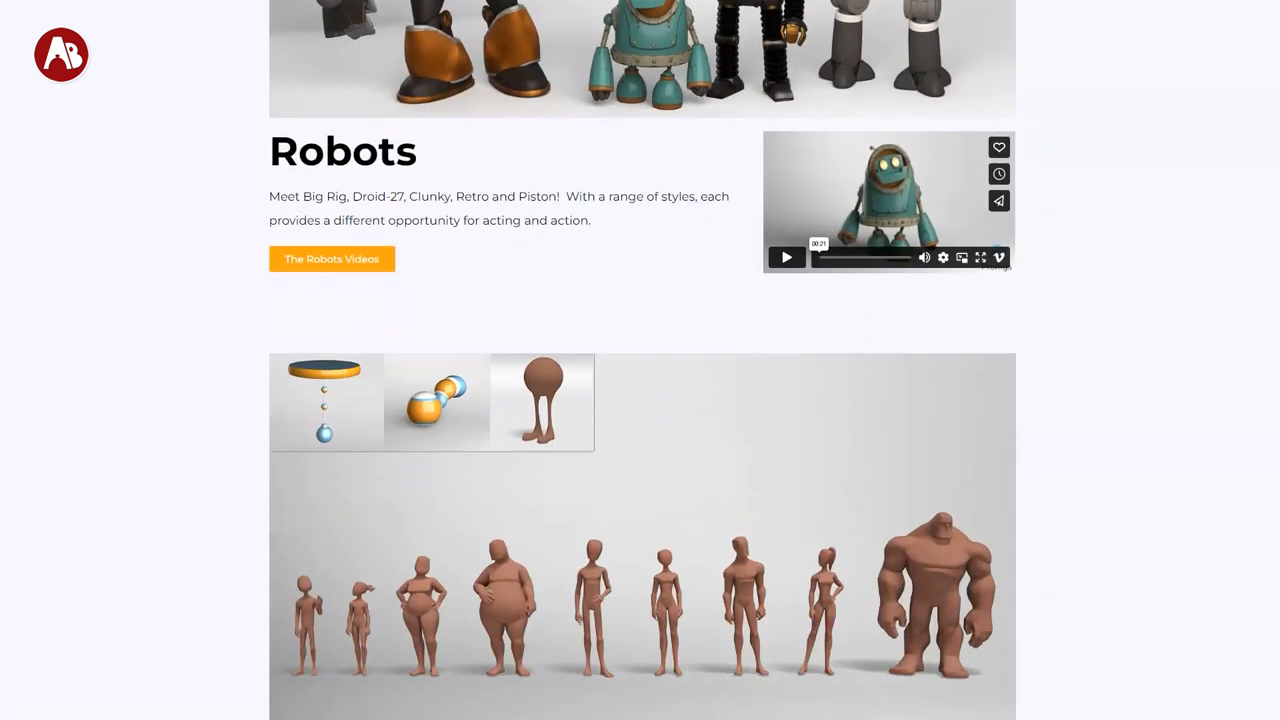
{"action": "scroll", "scroll_direction": "down", "scroll_amount": 3}
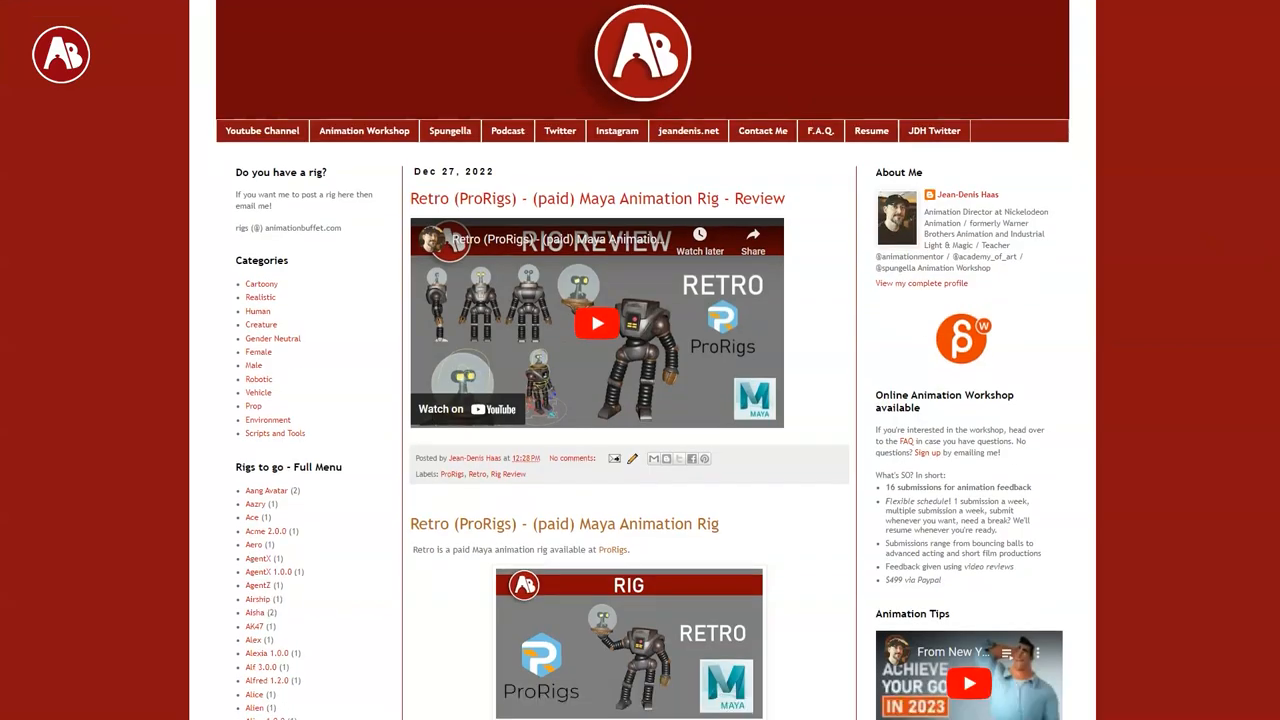
Step: Scroll down the Animation Buffet blog through its posts reviewing Maya rigs
{"action": "scroll", "scroll_direction": "down", "scroll_amount": 3}
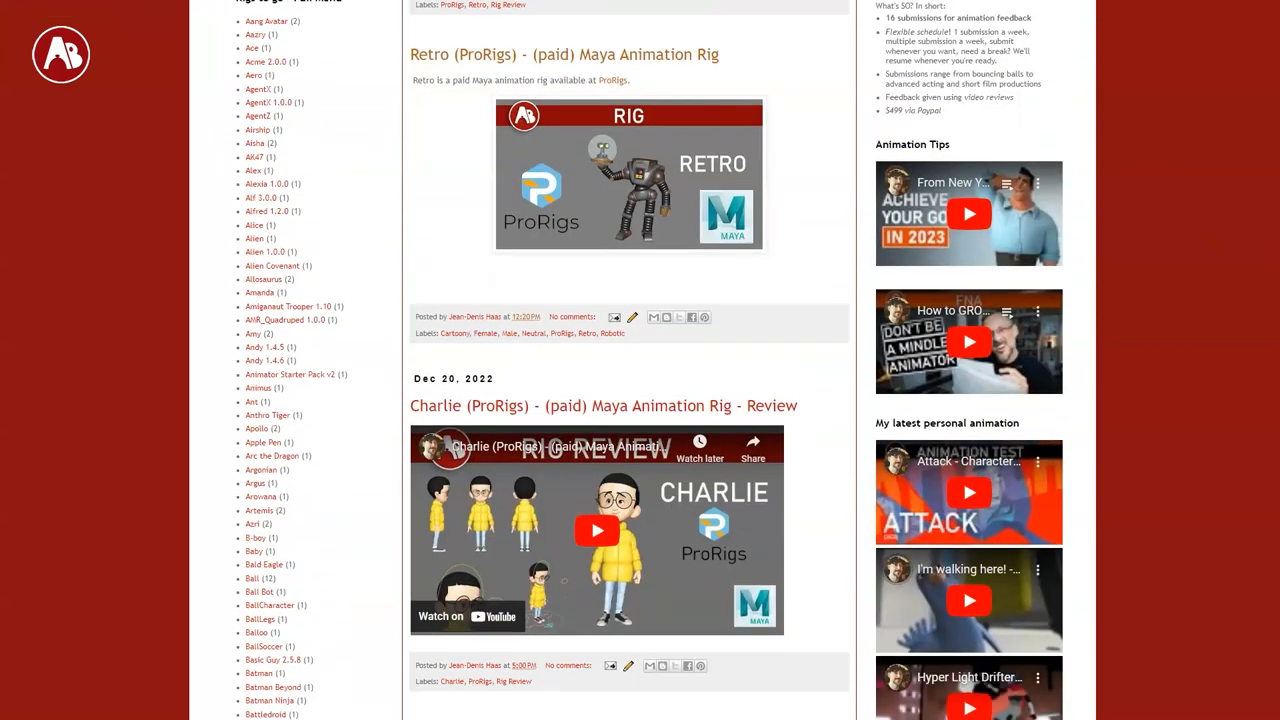
{"action": "scroll", "scroll_direction": "down", "scroll_amount": 3}
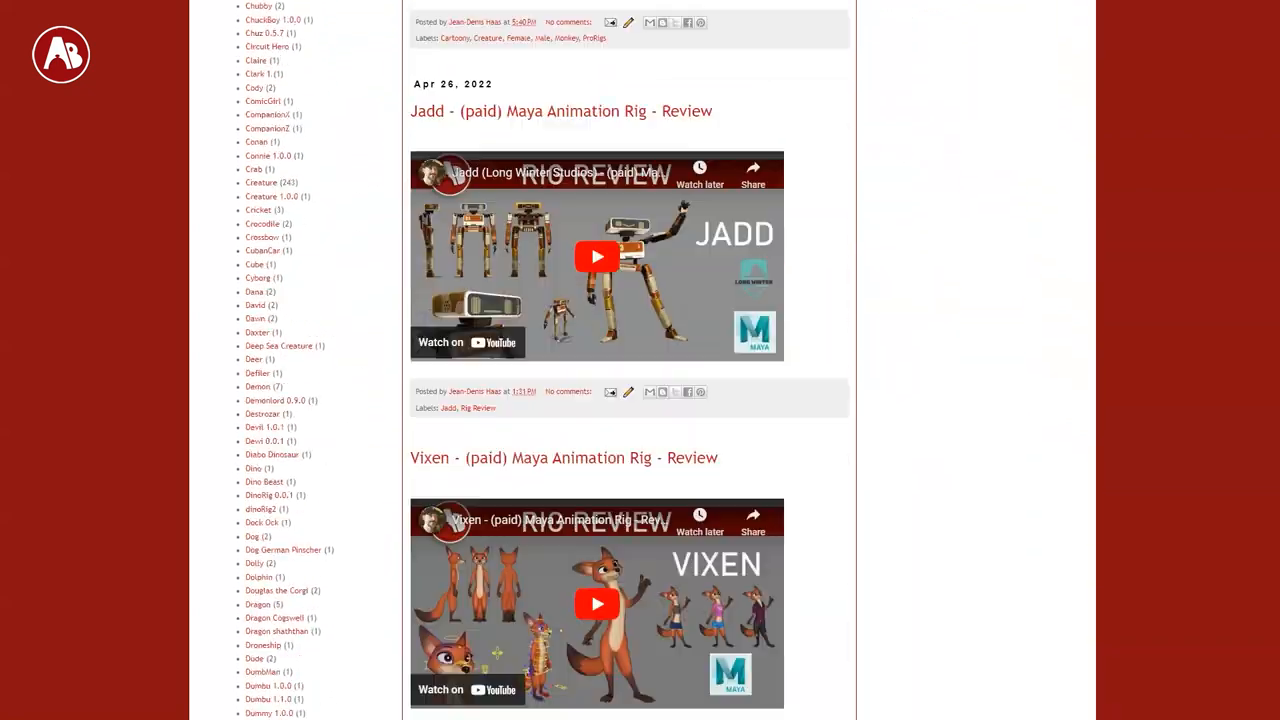
{"action": "scroll", "scroll_direction": "down", "scroll_amount": 3}
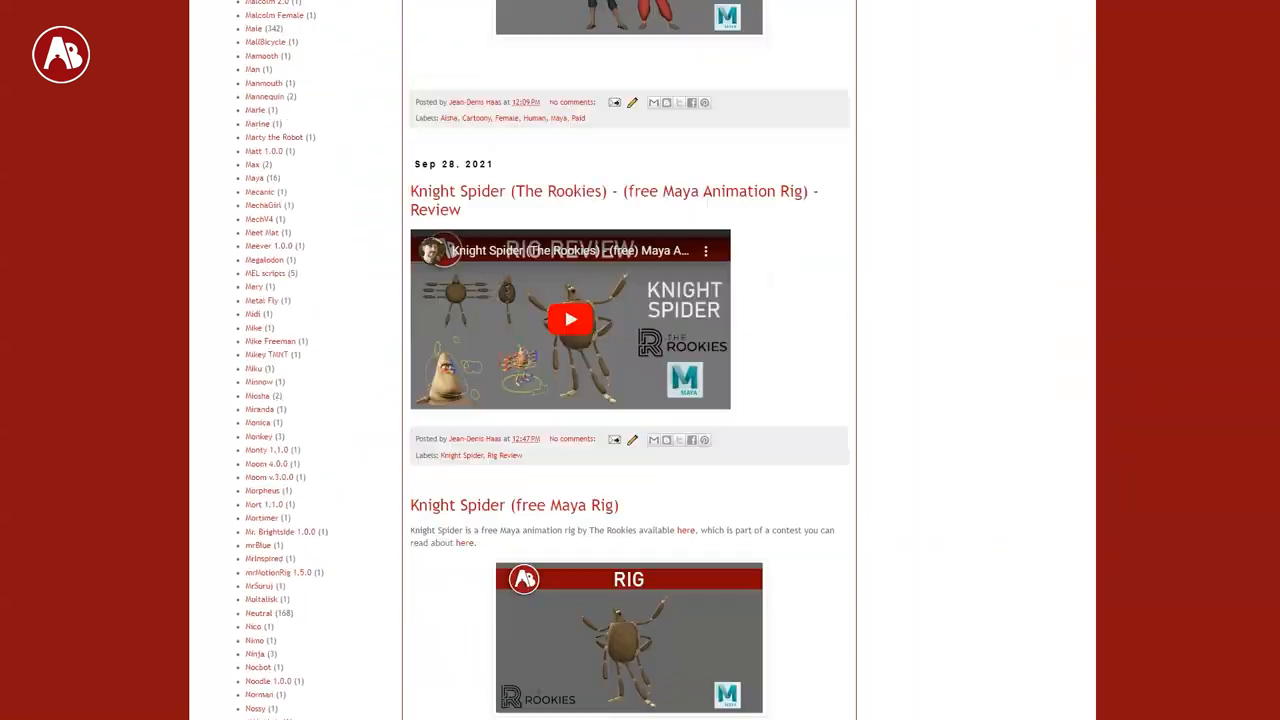
{"action": "scroll", "scroll_direction": "down", "scroll_amount": 3}
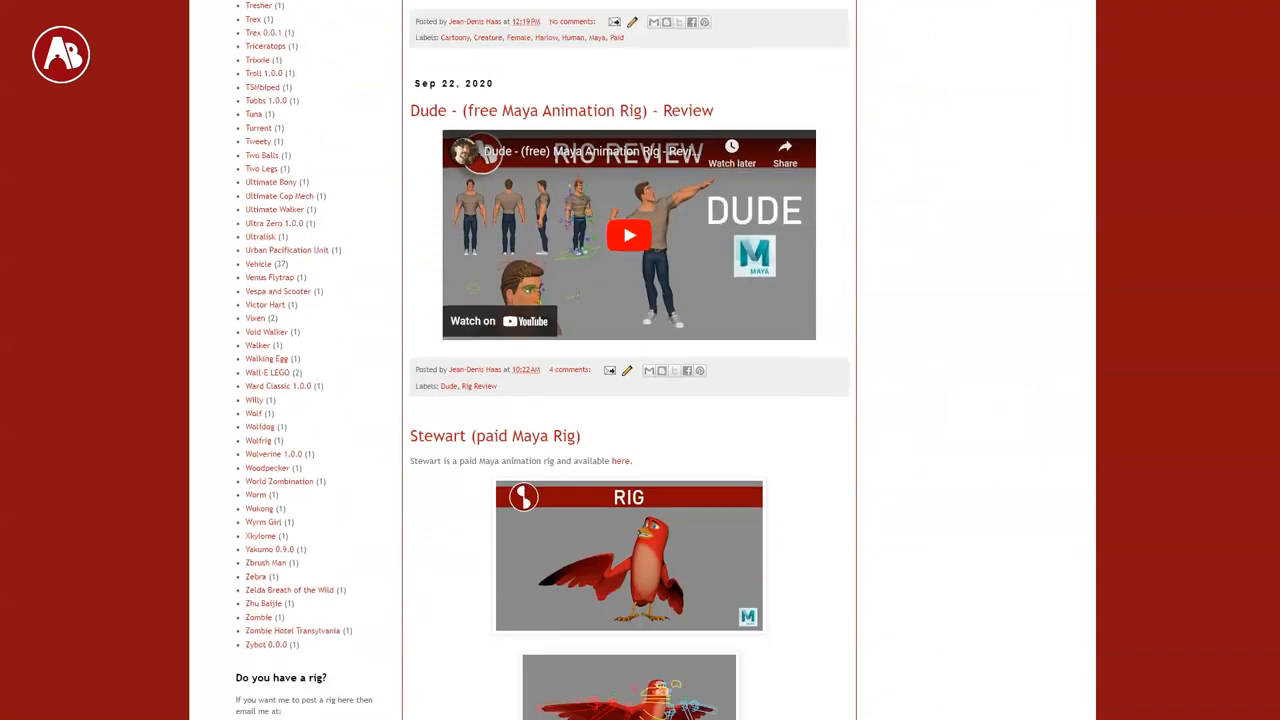
{"action": "scroll", "scroll_direction": "down", "scroll_amount": 3}
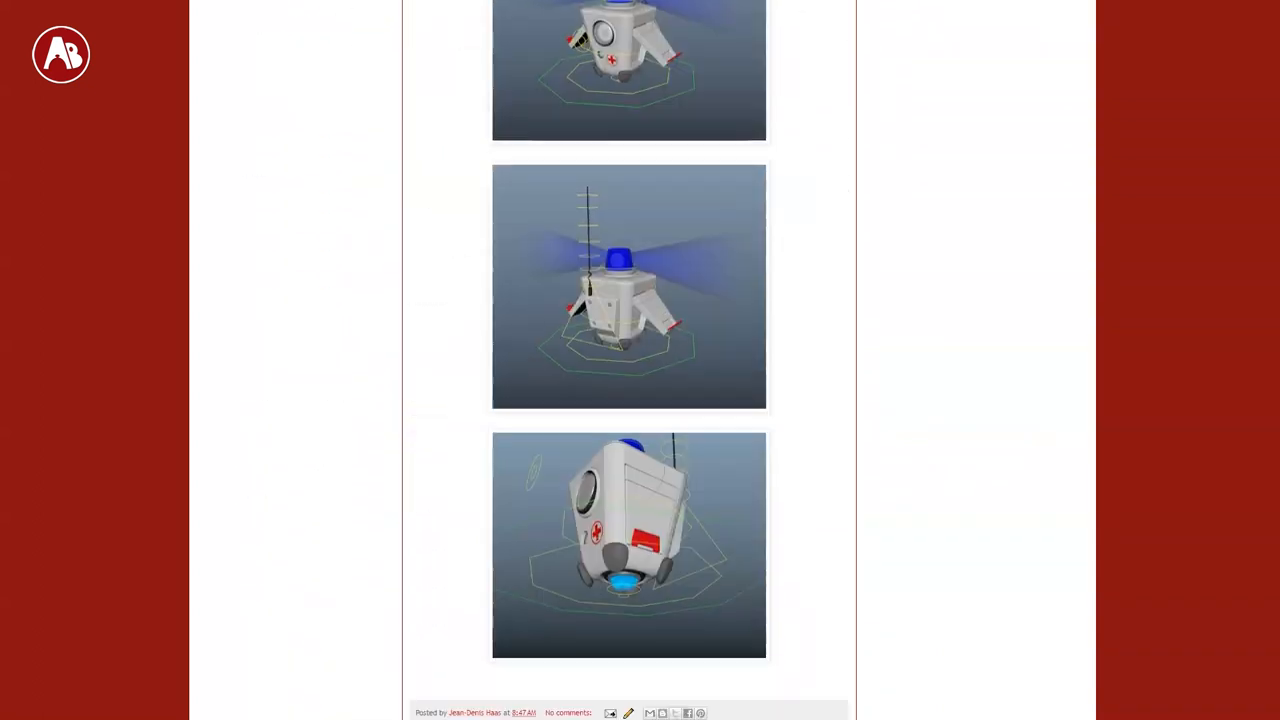
{"action": "scroll", "scroll_direction": "down", "scroll_amount": 3}
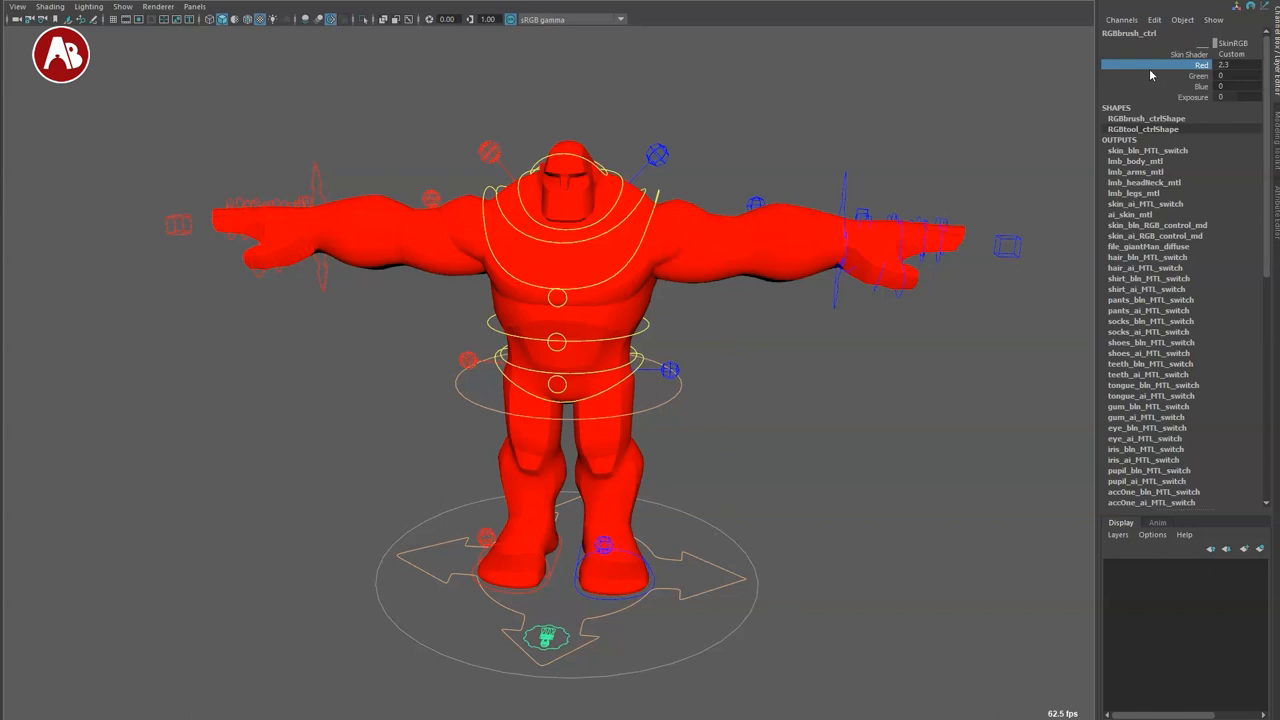
Step: Set RGBbrush_ctrl's Red attribute to 2.3 in the Channel Box
{"action": "left_click", "coordinate": [1180, 76]}
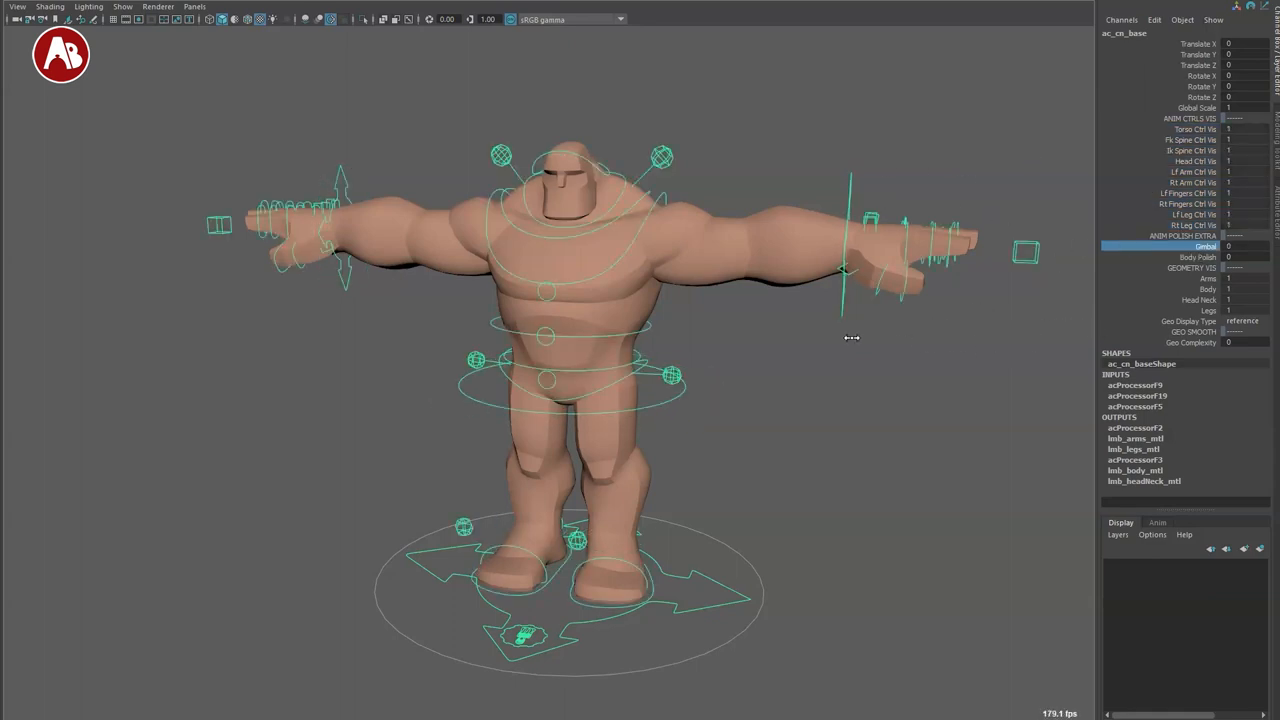
Step: Set Body Polish to 1 on ac_cn_base, then pick the arms and head/neck visibility attributes
{"action": "left_click", "coordinate": [1197, 257]}
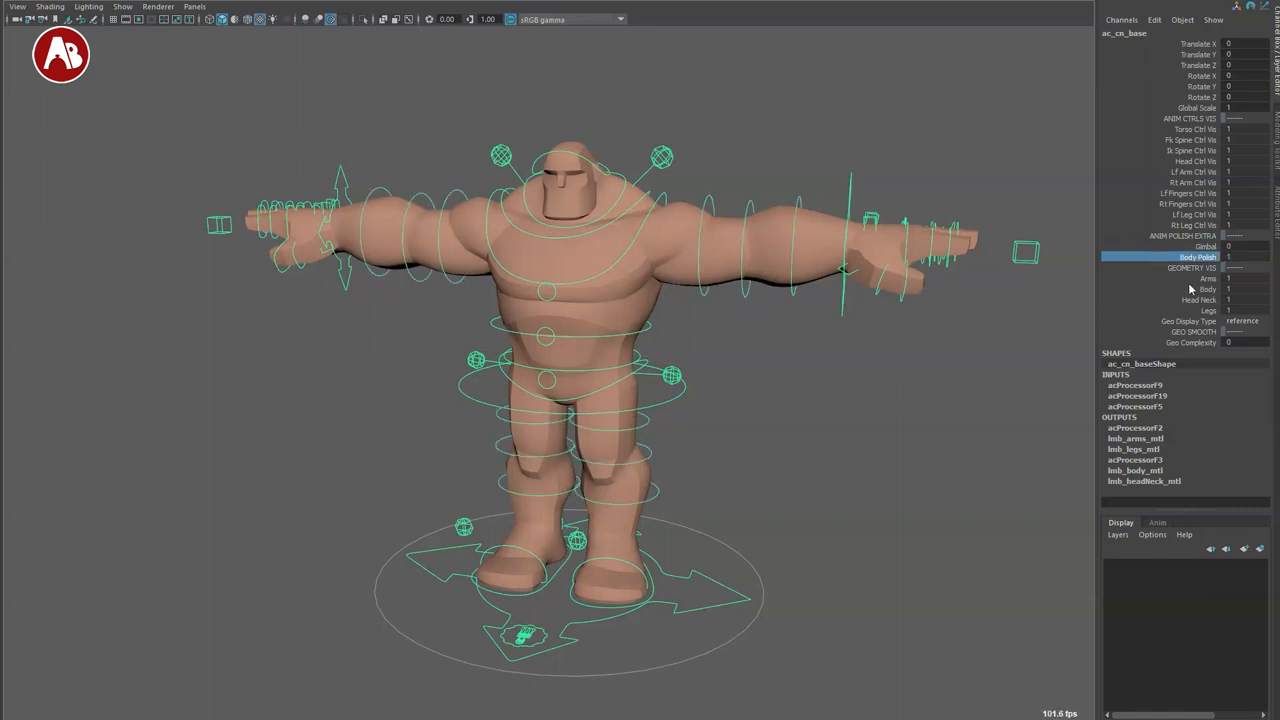
{"action": "left_click", "coordinate": [1190, 267]}
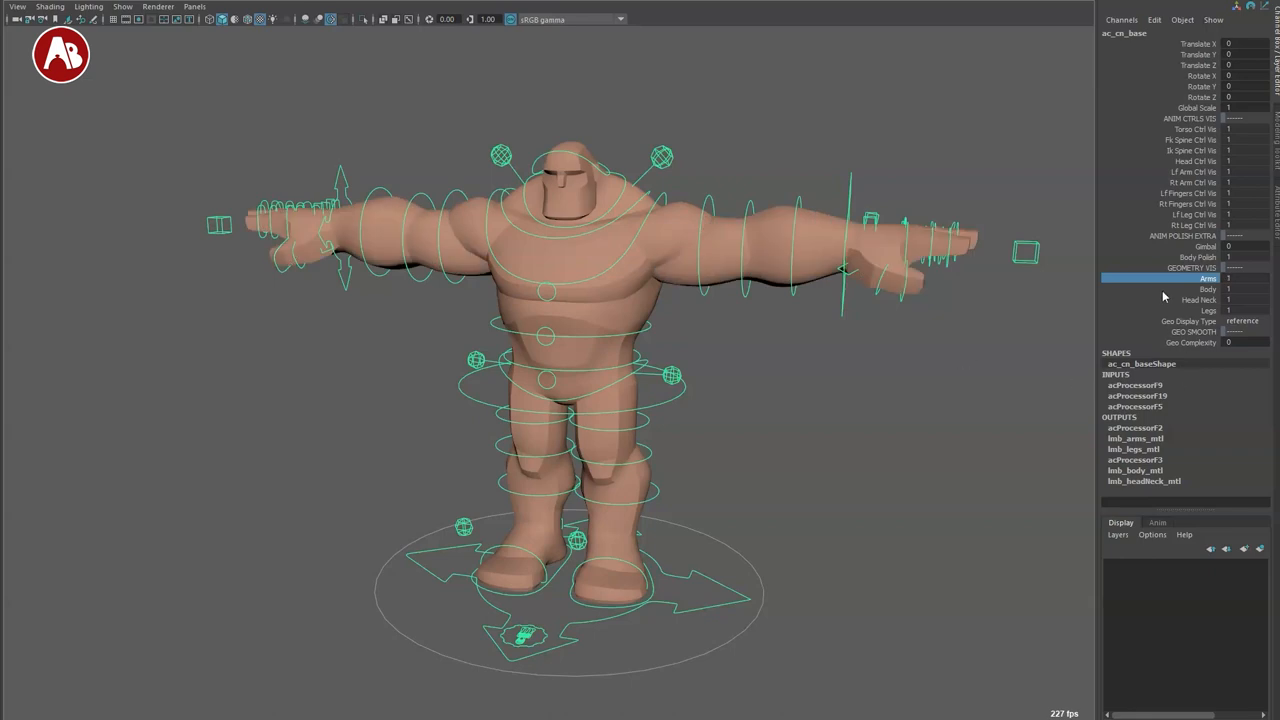
{"action": "left_click", "coordinate": [1199, 299]}
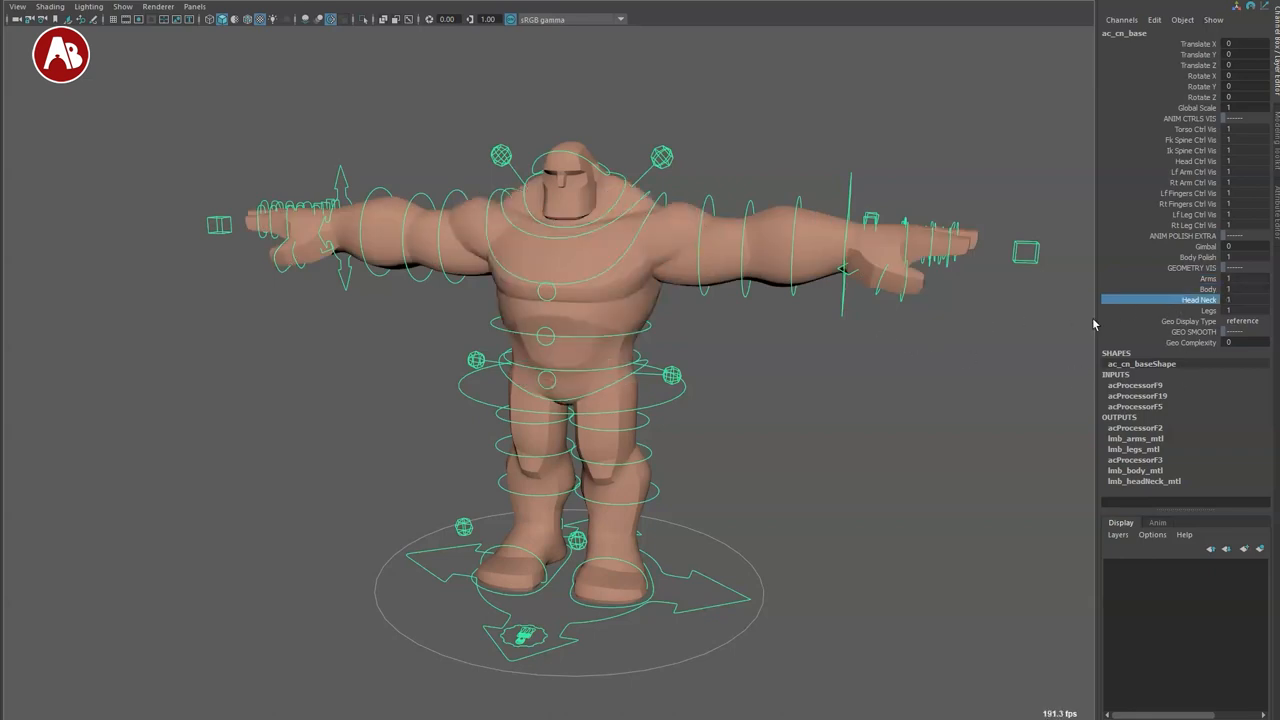
{"action": "left_click", "coordinate": [1228, 310]}
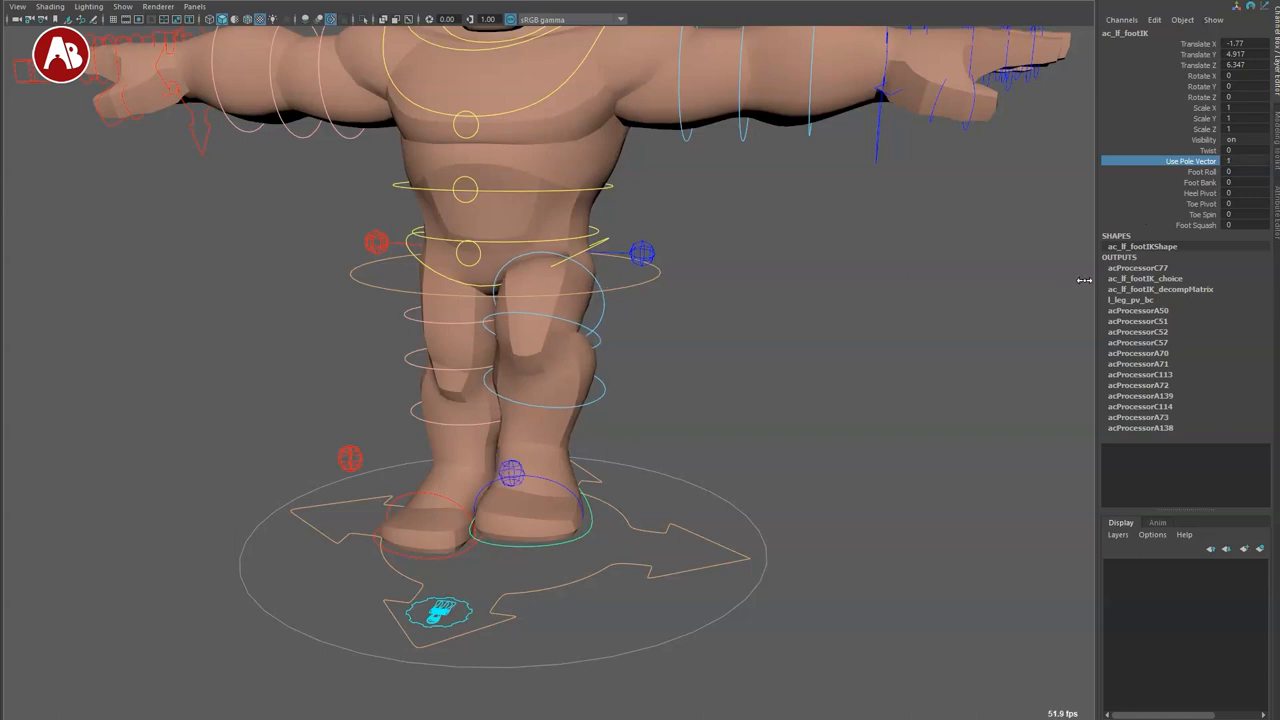
Step: Test ac_lf_footIK's Foot Roll, Bank, Pivots and Foot Squash, then zero its translates
{"action": "left_click", "coordinate": [1185, 171]}
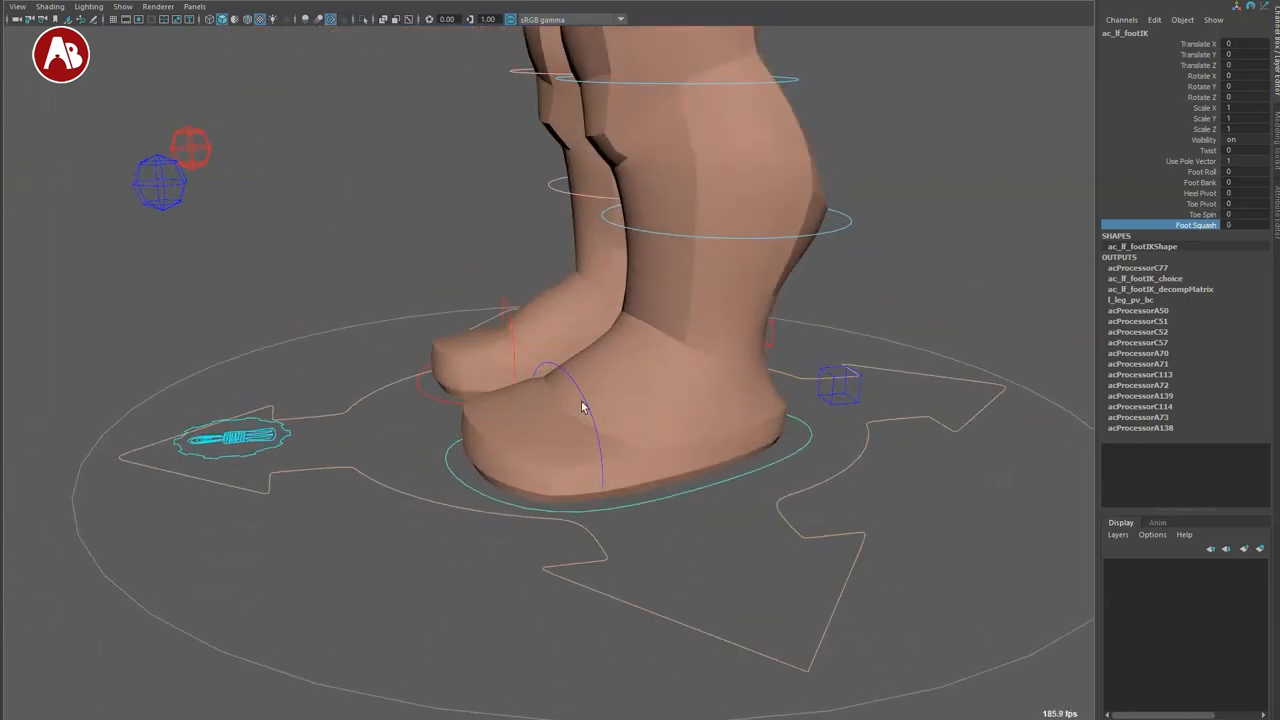
{"action": "left_click", "coordinate": [580, 400]}
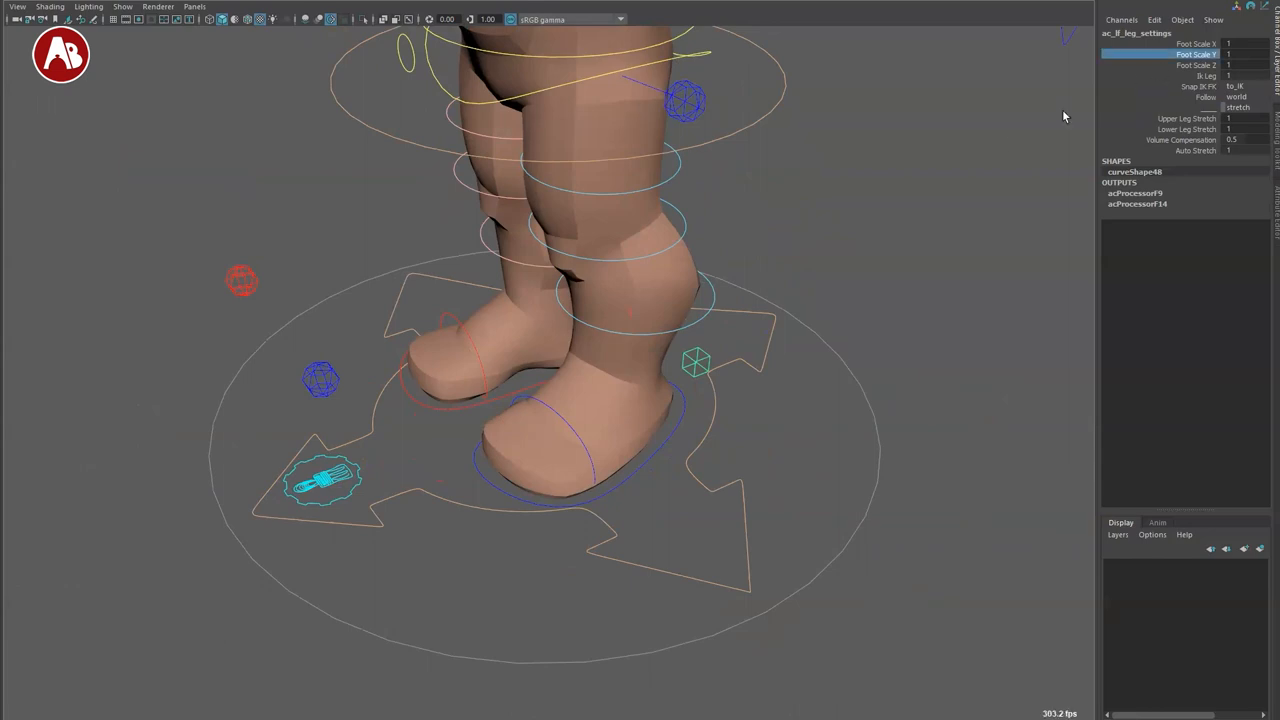
{"action": "left_click", "coordinate": [1195, 65]}
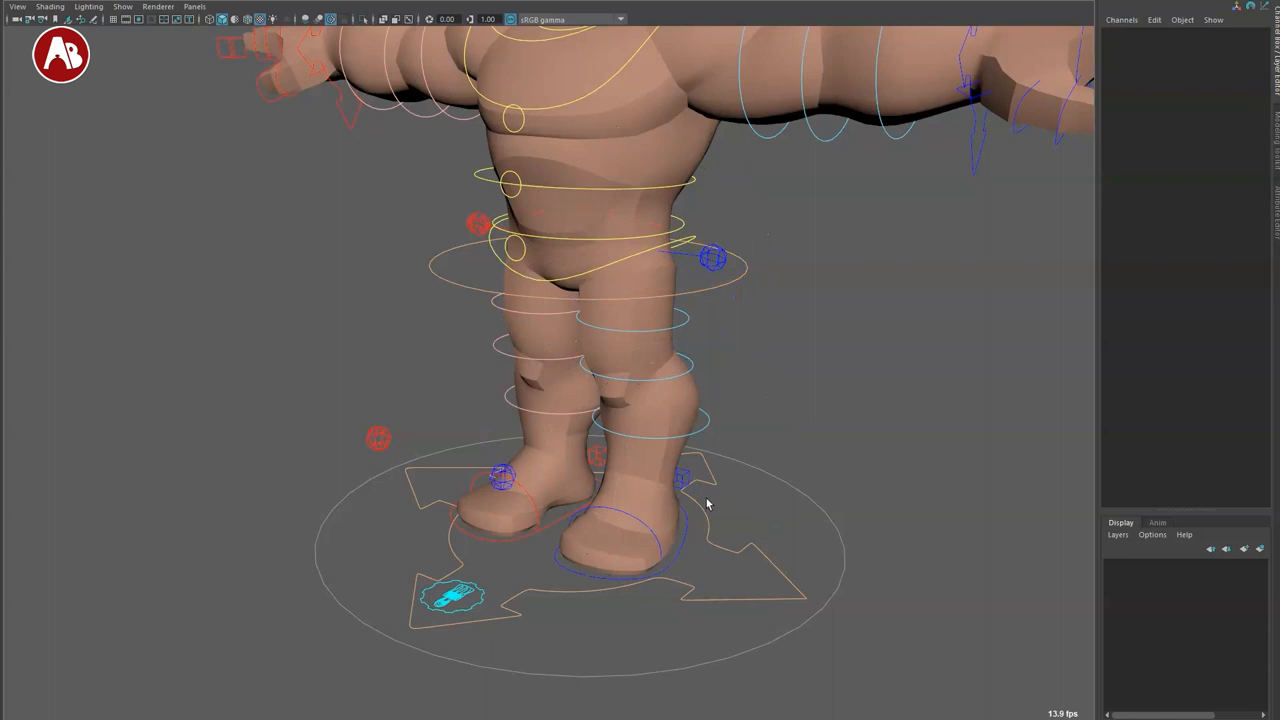
{"action": "left_click", "coordinate": [680, 478]}
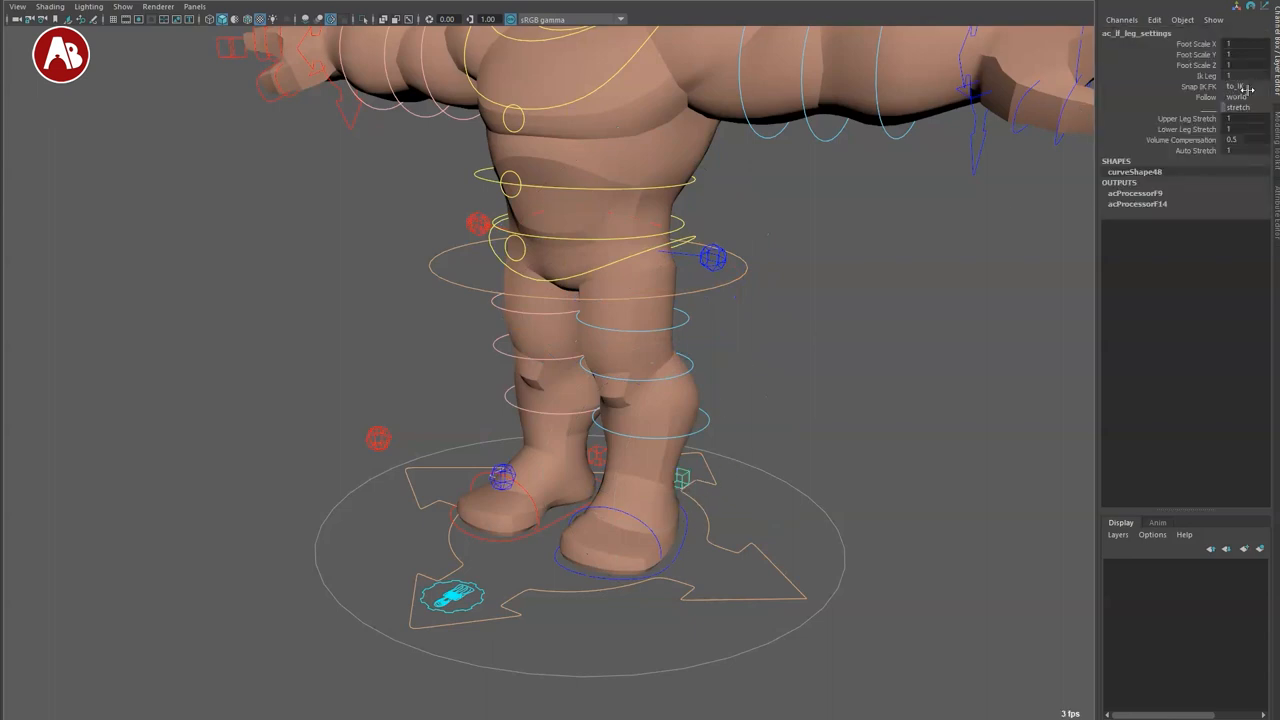
{"action": "left_click", "coordinate": [1245, 87]}
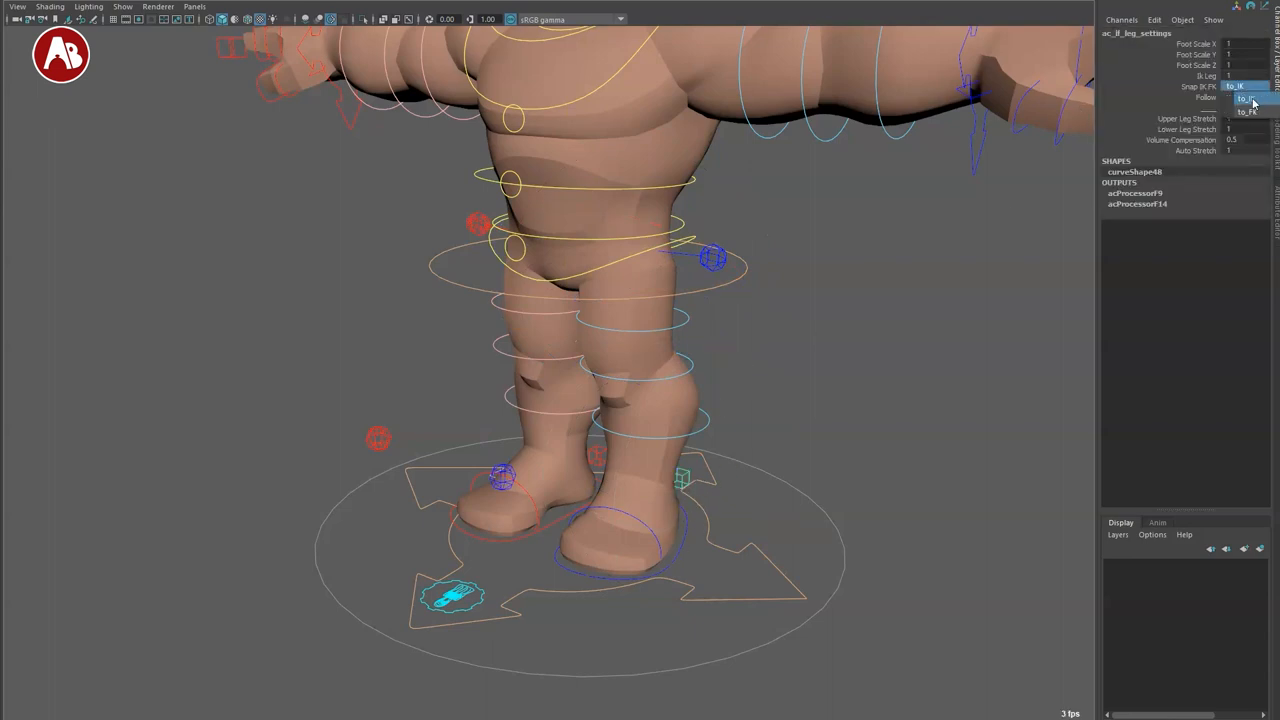
{"action": "left_click", "coordinate": [1247, 97]}
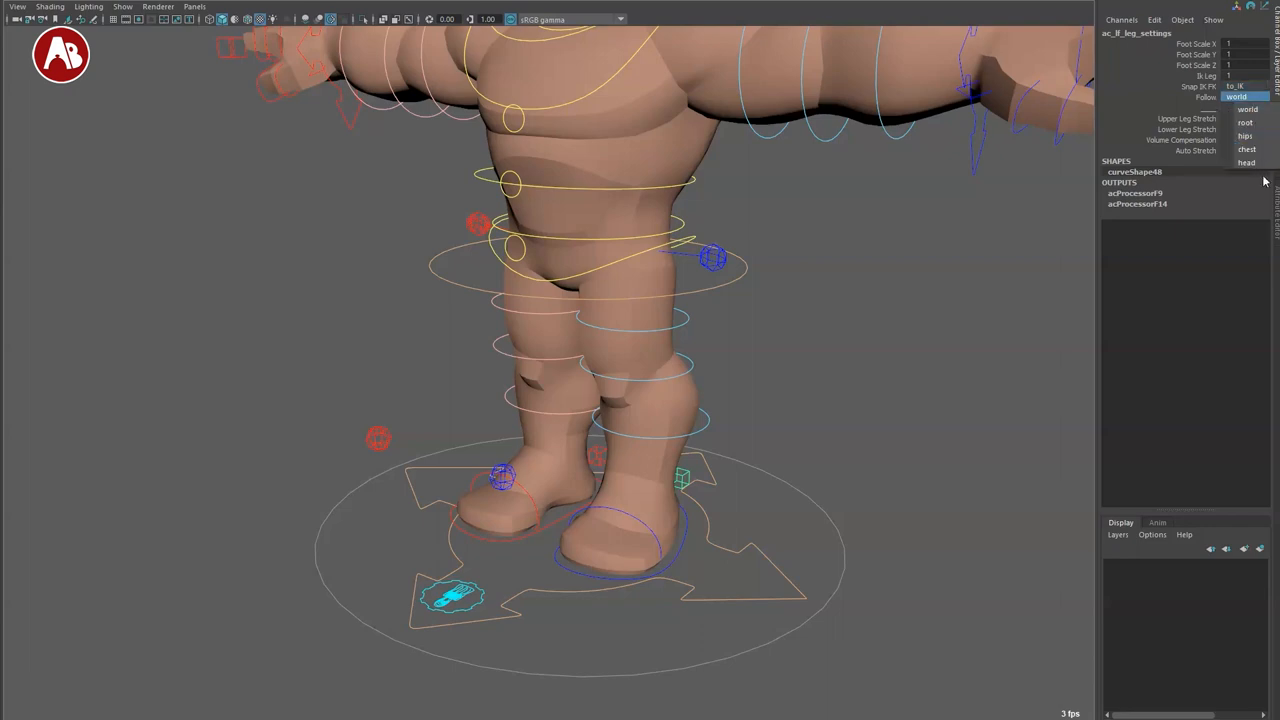
{"action": "left_click", "coordinate": [1248, 108]}
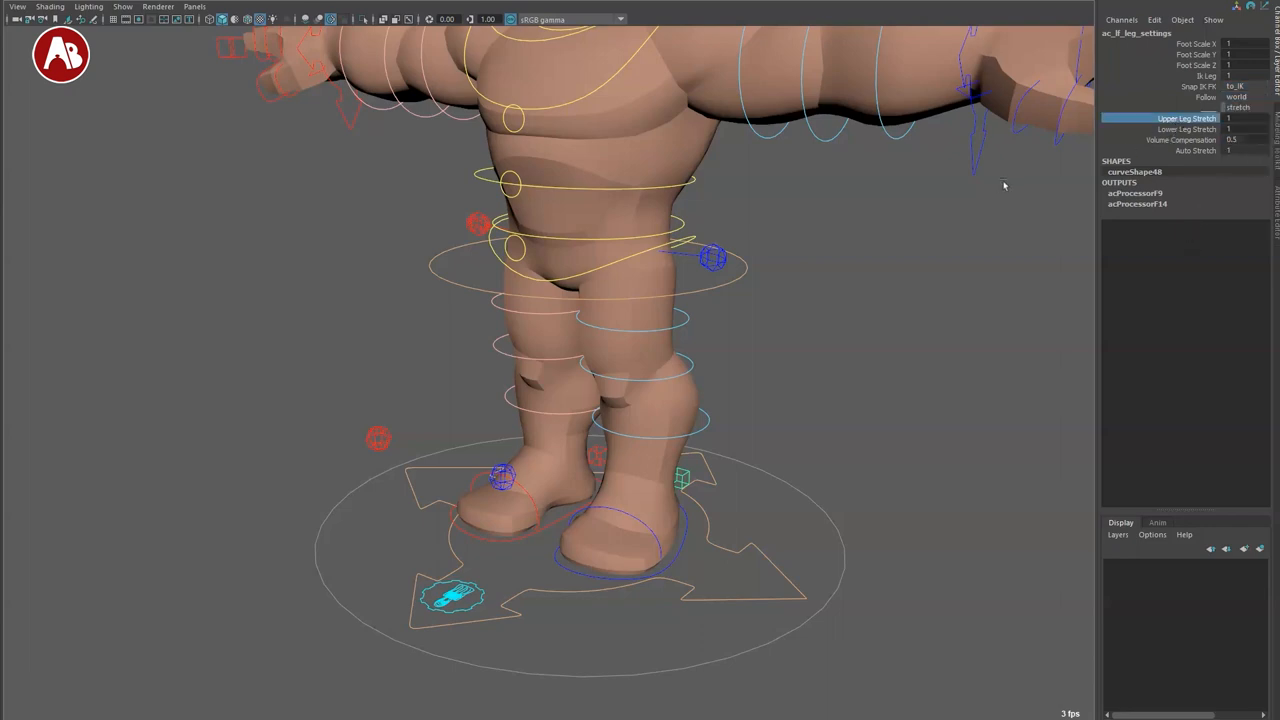
{"action": "left_click", "coordinate": [1187, 129]}
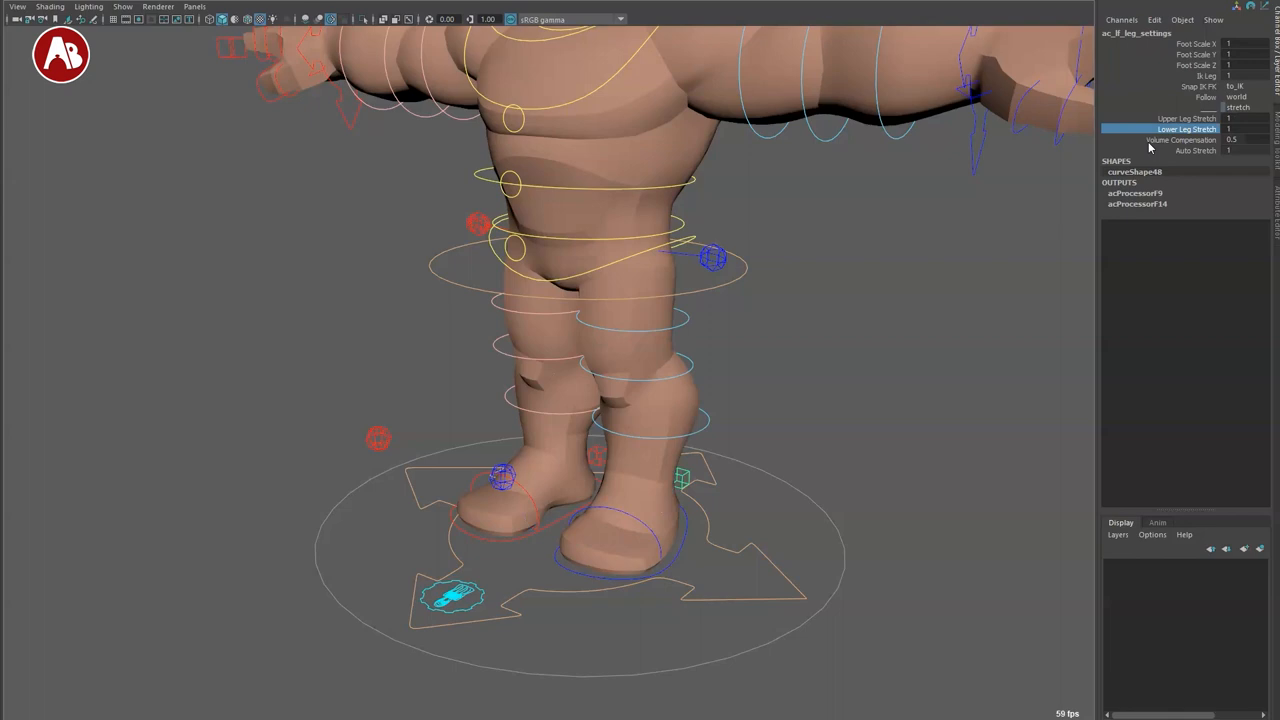
{"action": "left_click", "coordinate": [1180, 139]}
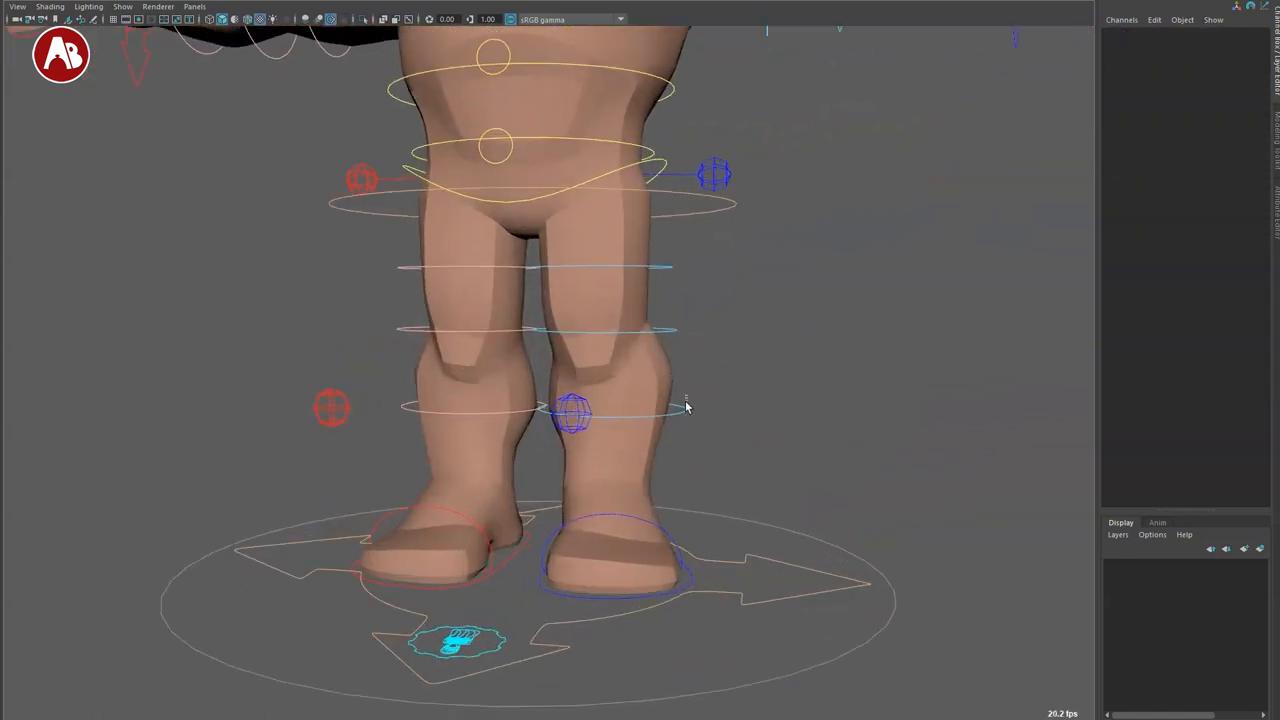
{"action": "left_click", "coordinate": [570, 330]}
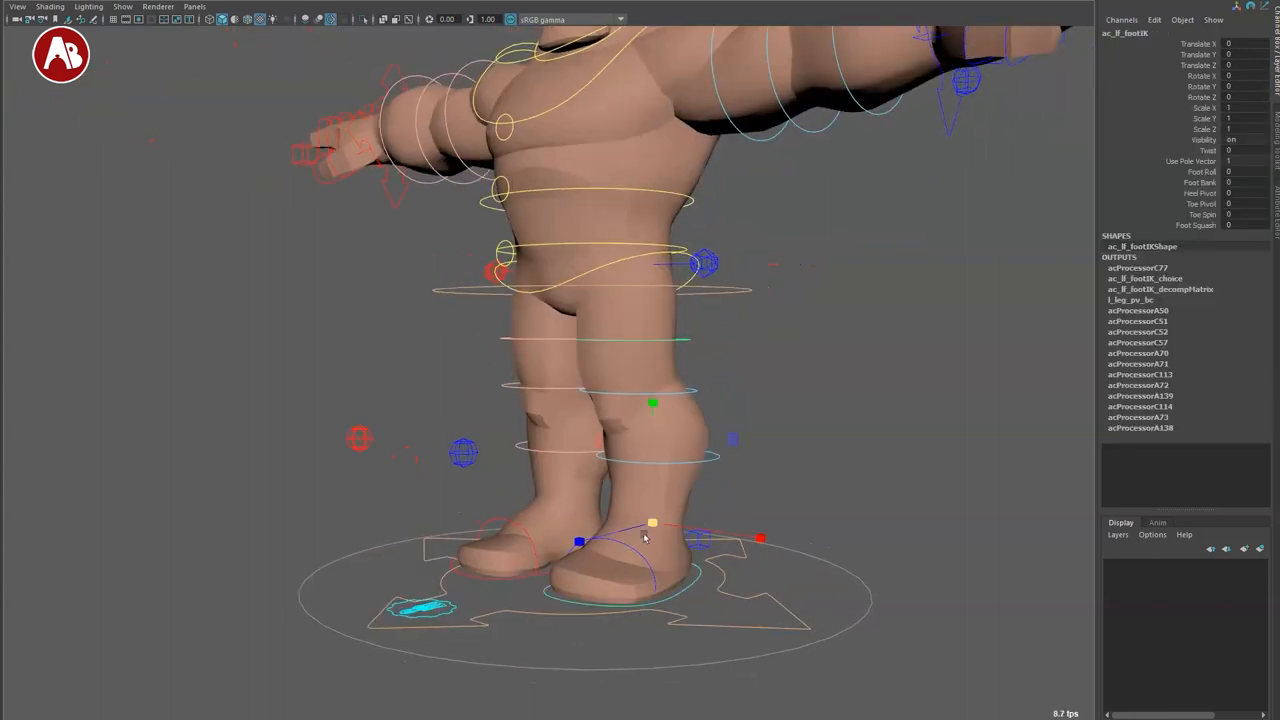
{"action": "left_click_drag", "start_coordinate": [652, 523], "coordinate": [650, 440]}
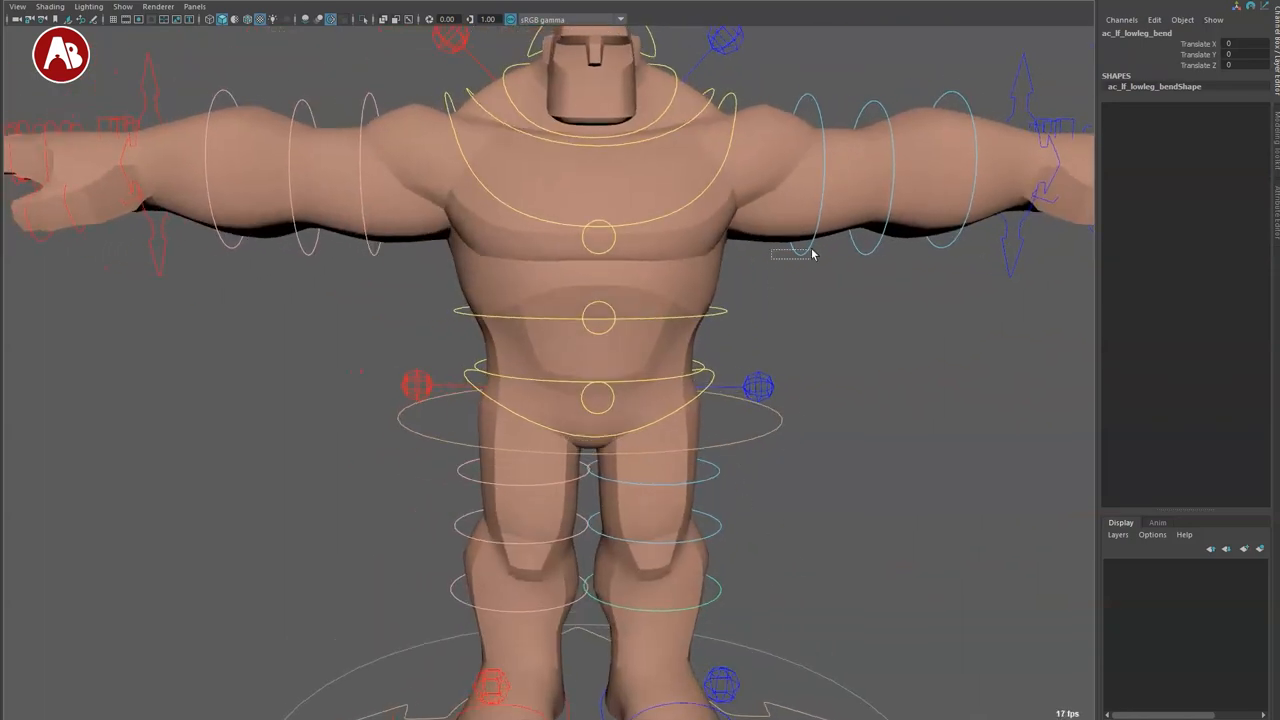
{"action": "left_click", "coordinate": [869, 178]}
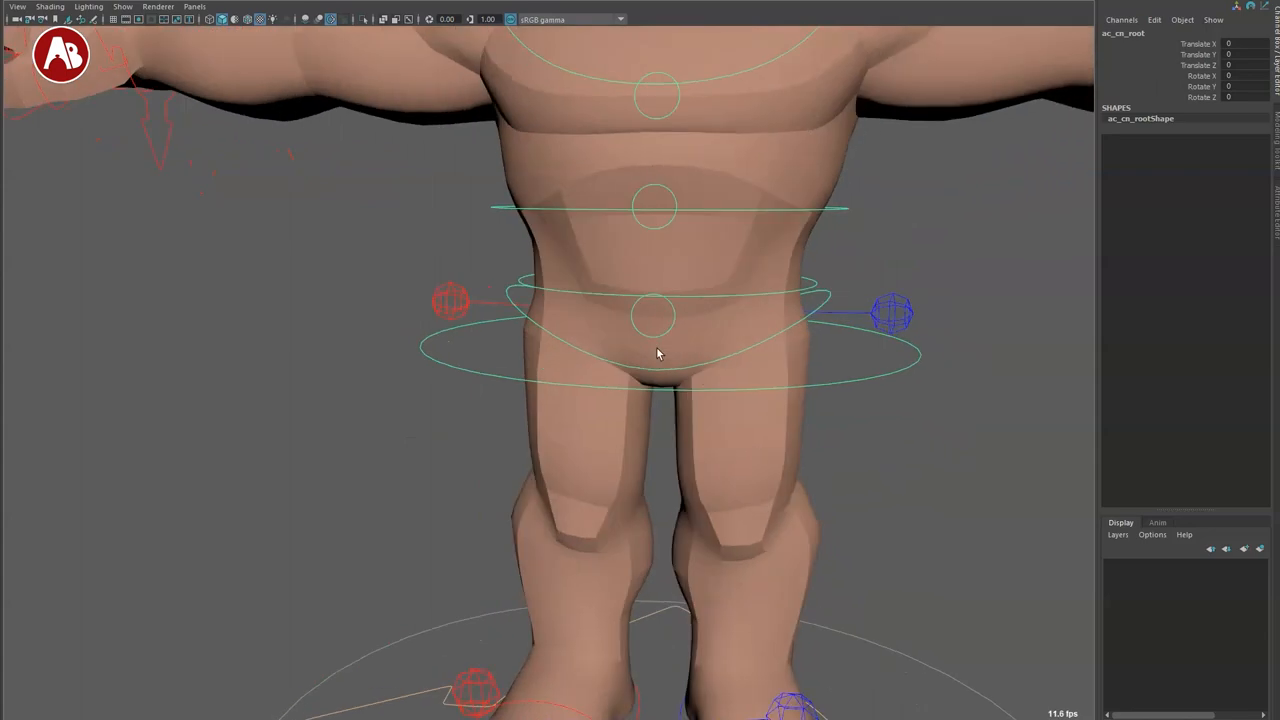
{"action": "left_click_drag", "start_coordinate": [658, 353], "coordinate": [585, 441]}
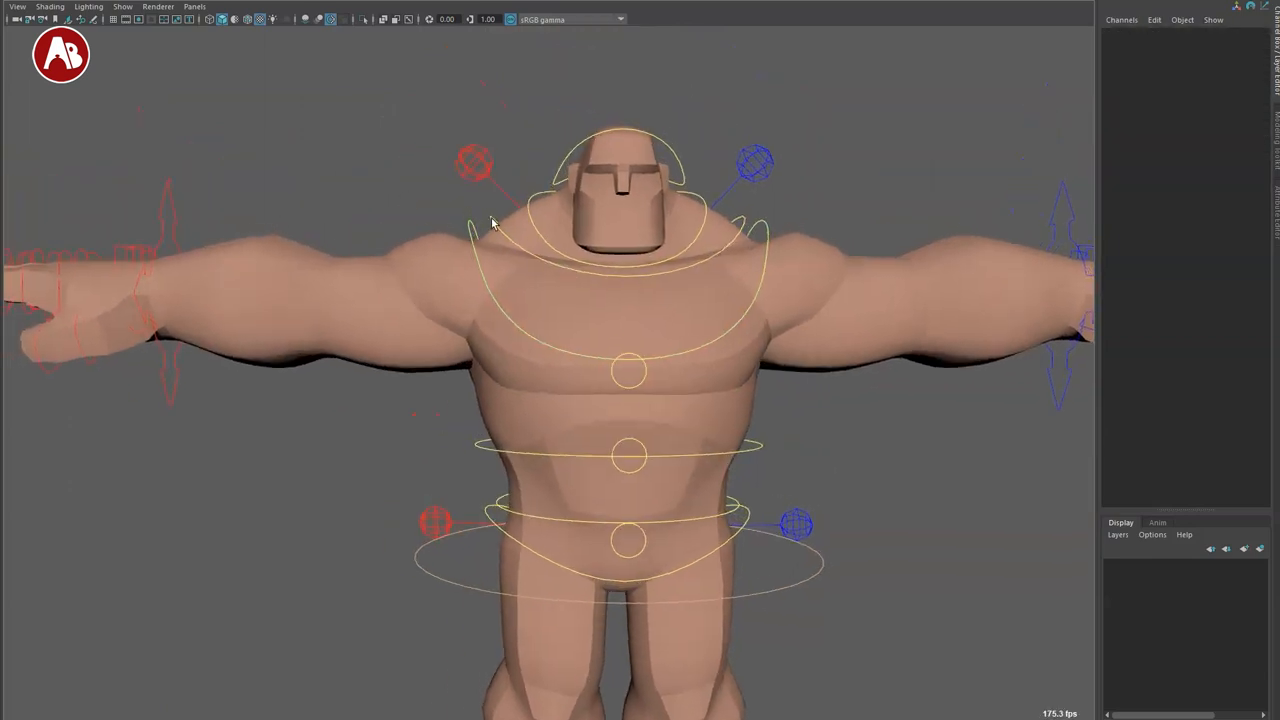
{"action": "left_click", "coordinate": [620, 200]}
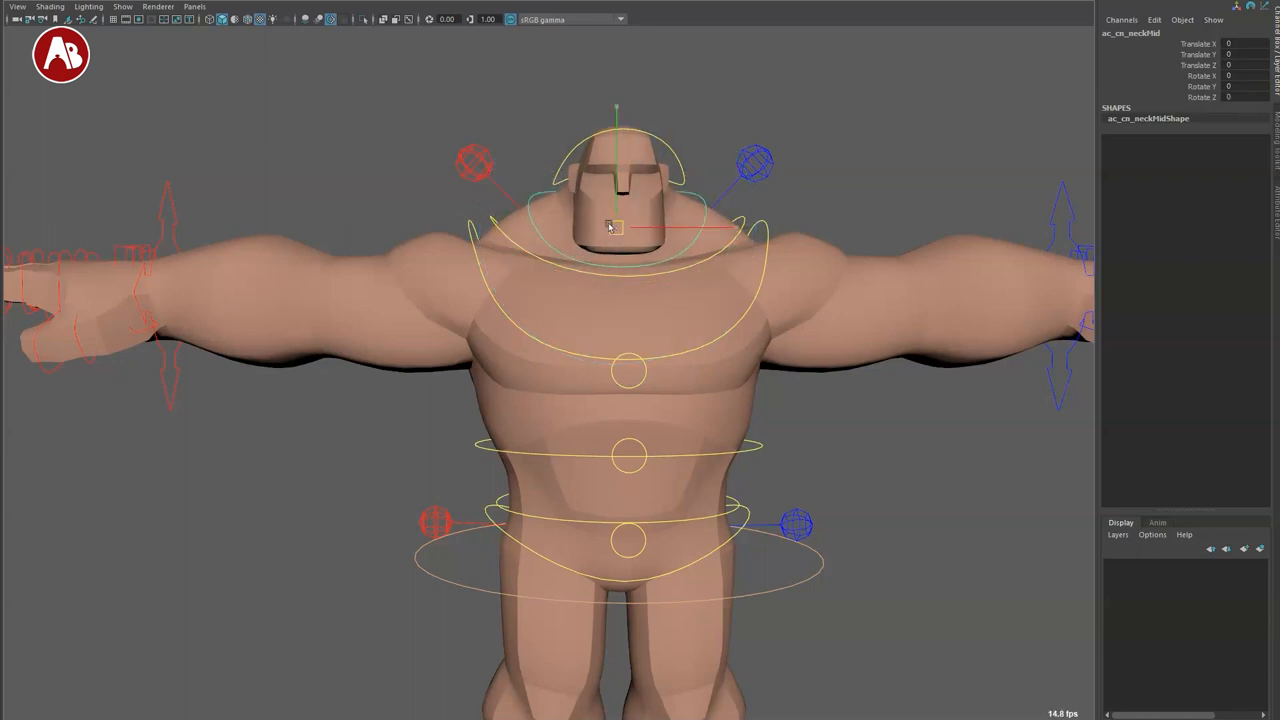
{"action": "left_click_drag", "start_coordinate": [610, 227], "coordinate": [640, 242]}
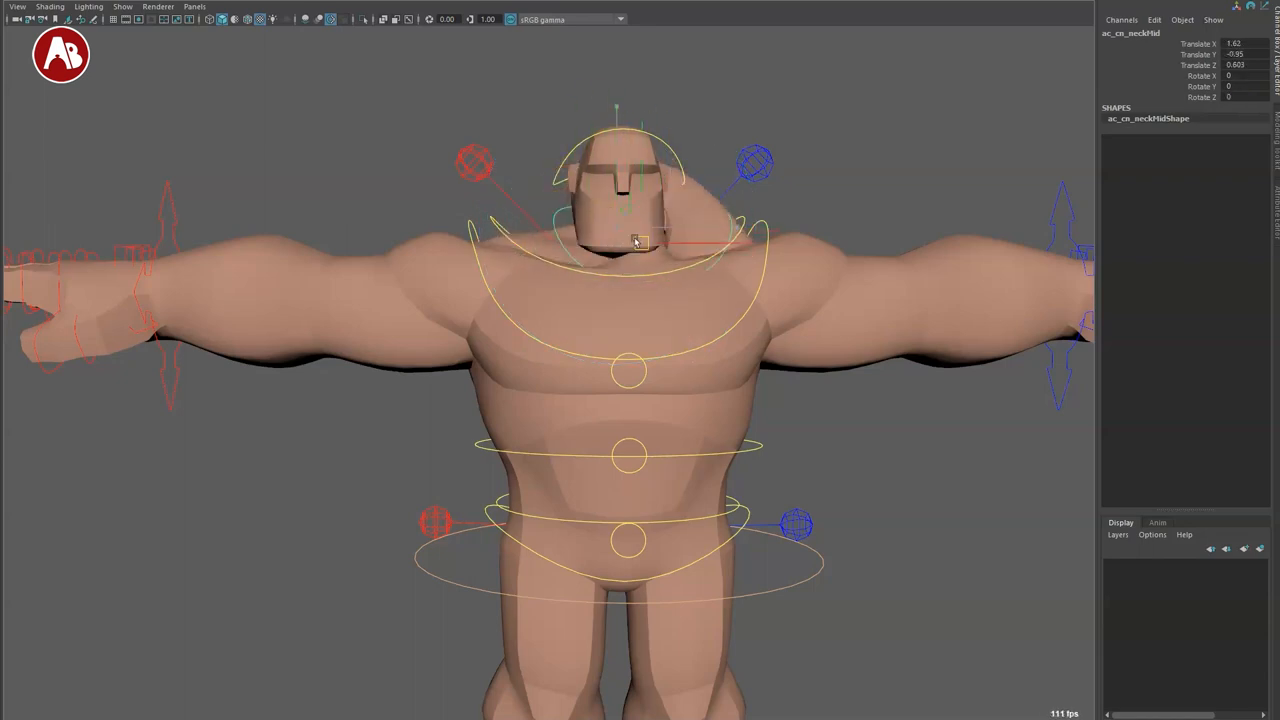
{"action": "left_click", "coordinate": [620, 180]}
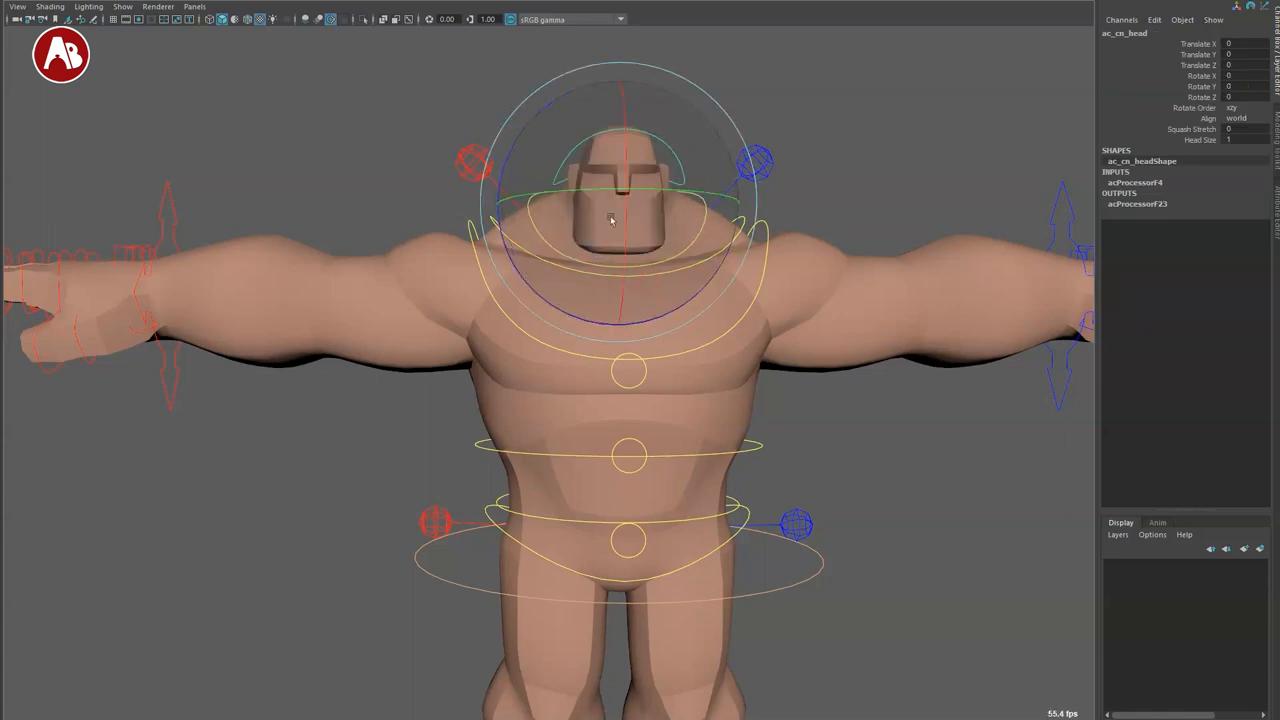
{"action": "left_click_drag", "start_coordinate": [610, 220], "coordinate": [670, 215]}
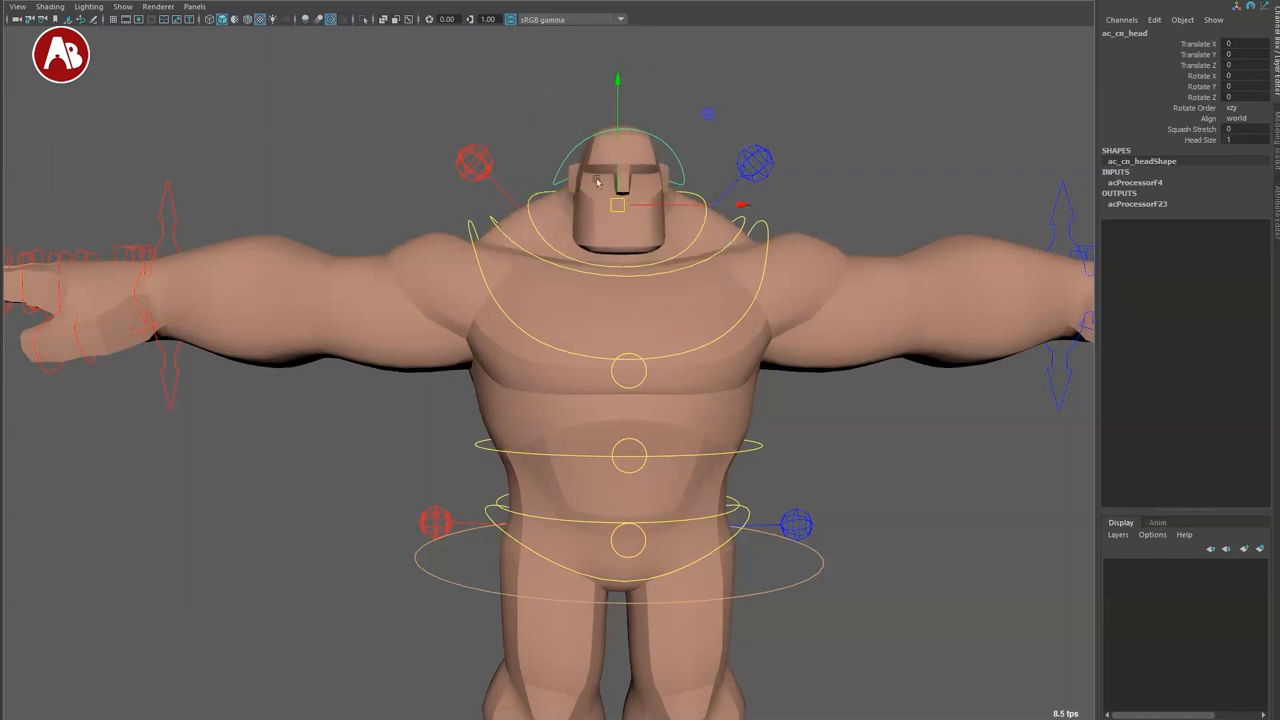
{"action": "left_click_drag", "start_coordinate": [617, 205], "coordinate": [618, 158]}
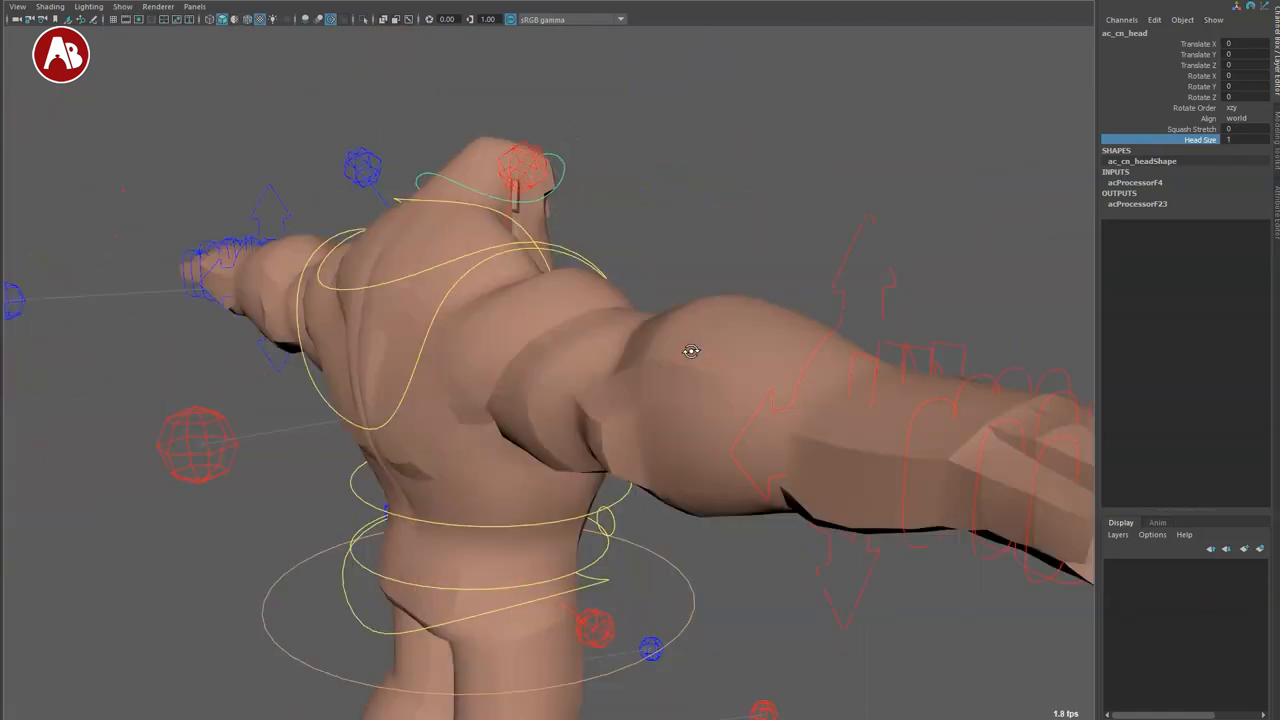
{"action": "left_click_drag", "start_coordinate": [690, 350], "coordinate": [670, 175]}
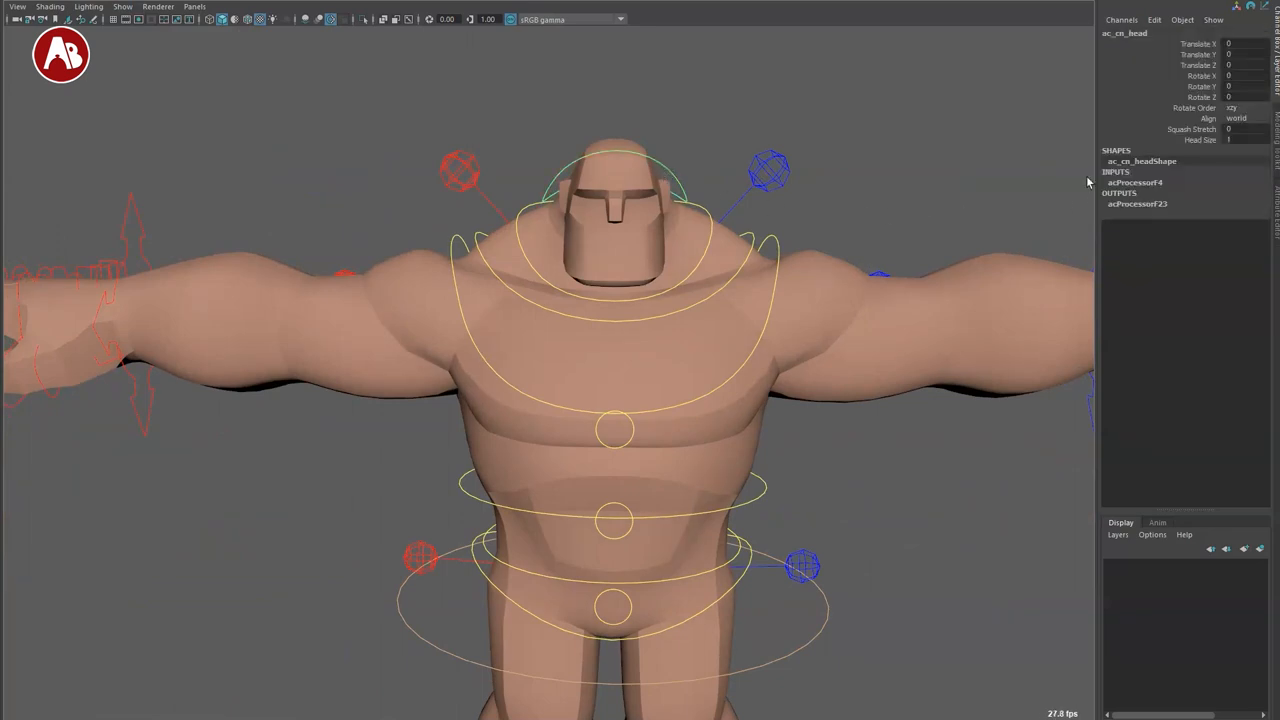
{"action": "left_click", "coordinate": [1192, 129]}
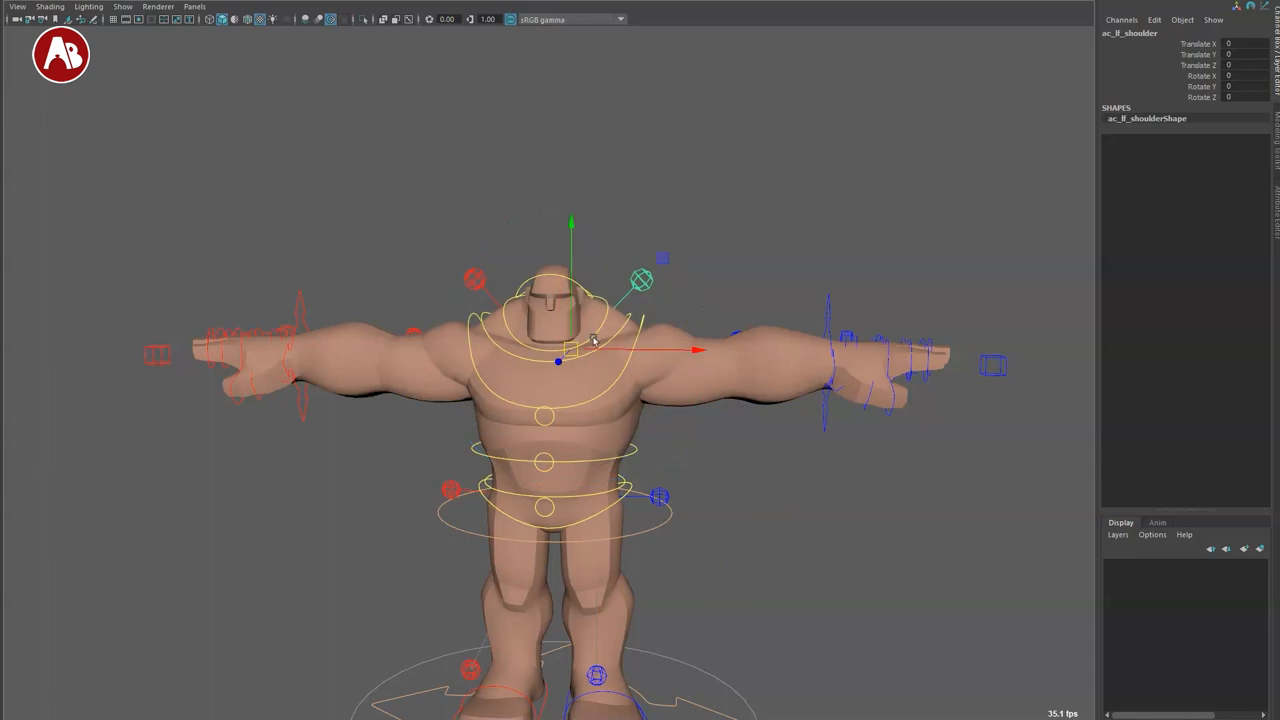
{"action": "left_click", "coordinate": [825, 362]}
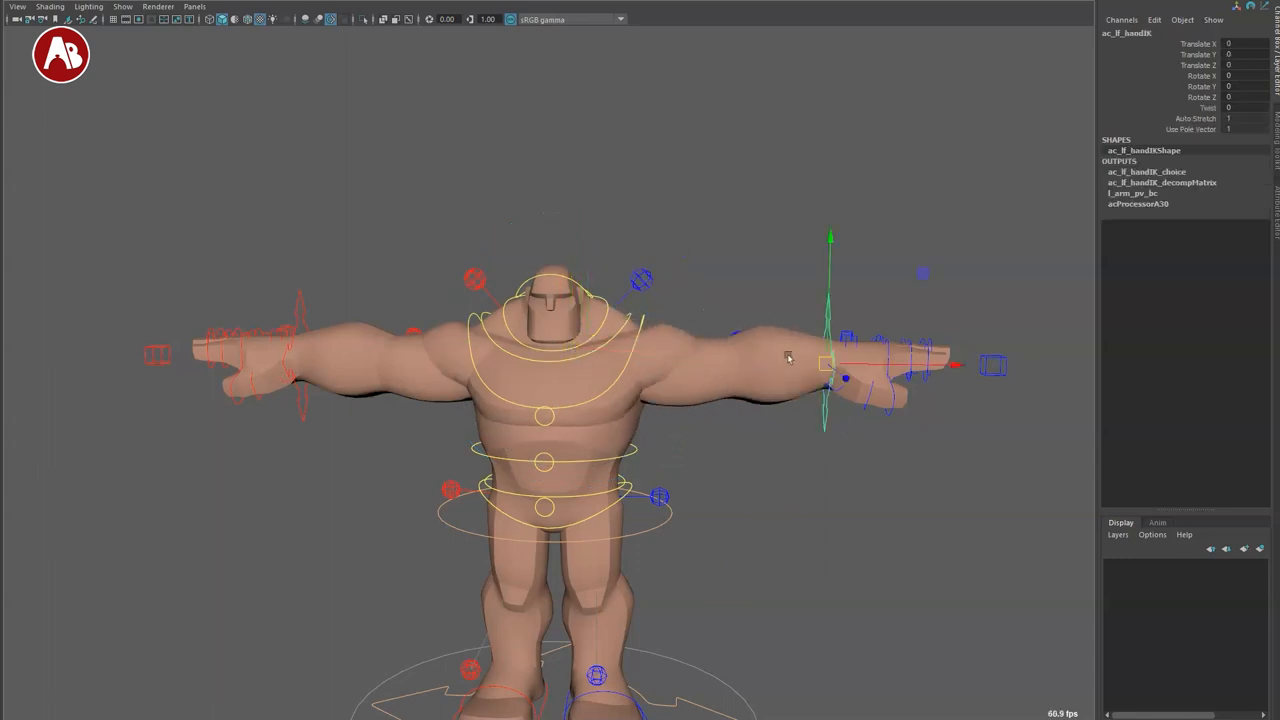
{"action": "left_click_drag", "start_coordinate": [845, 377], "coordinate": [795, 262]}
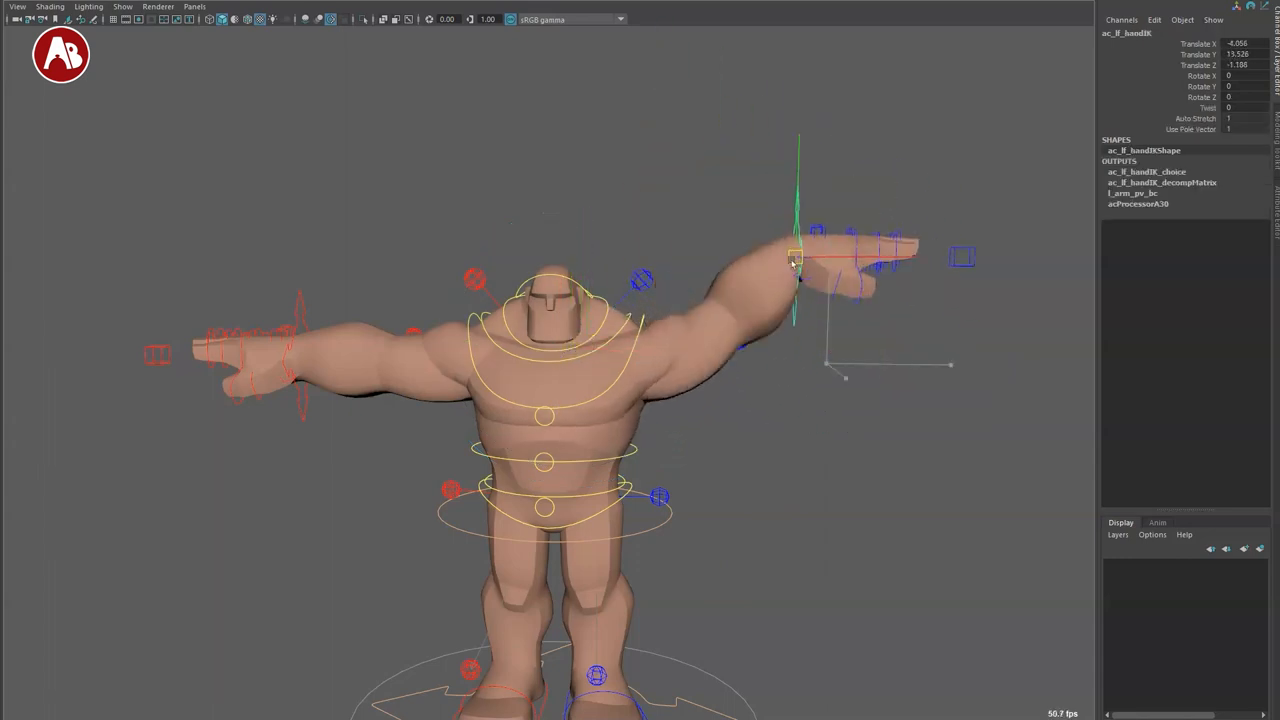
{"action": "left_click_drag", "start_coordinate": [795, 255], "coordinate": [1012, 380]}
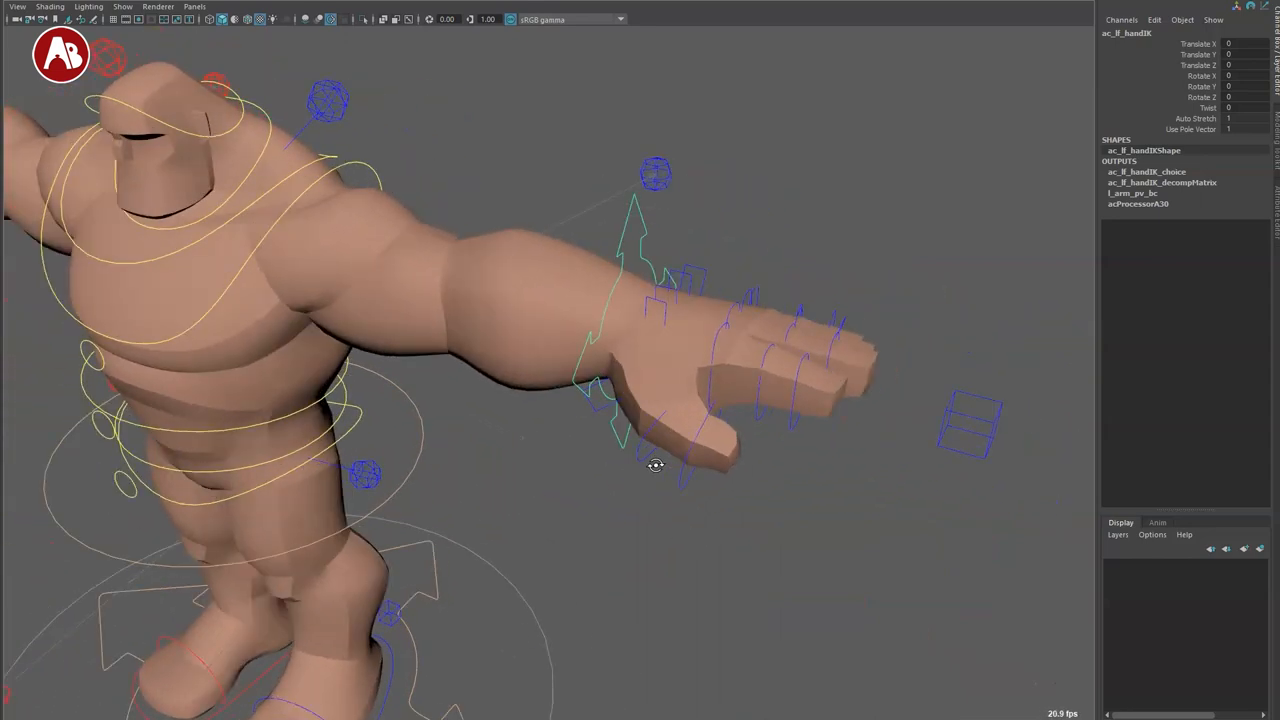
{"action": "left_click", "coordinate": [970, 420]}
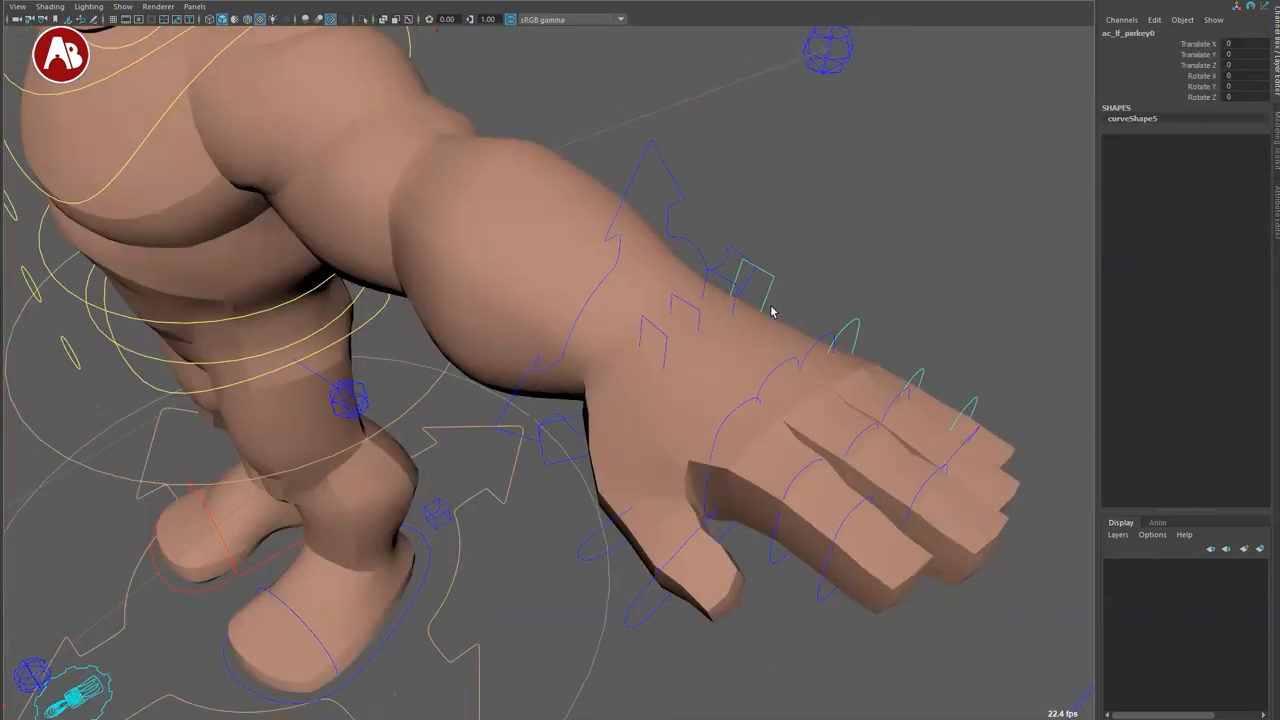
{"action": "left_click_drag", "start_coordinate": [770, 310], "coordinate": [760, 365]}
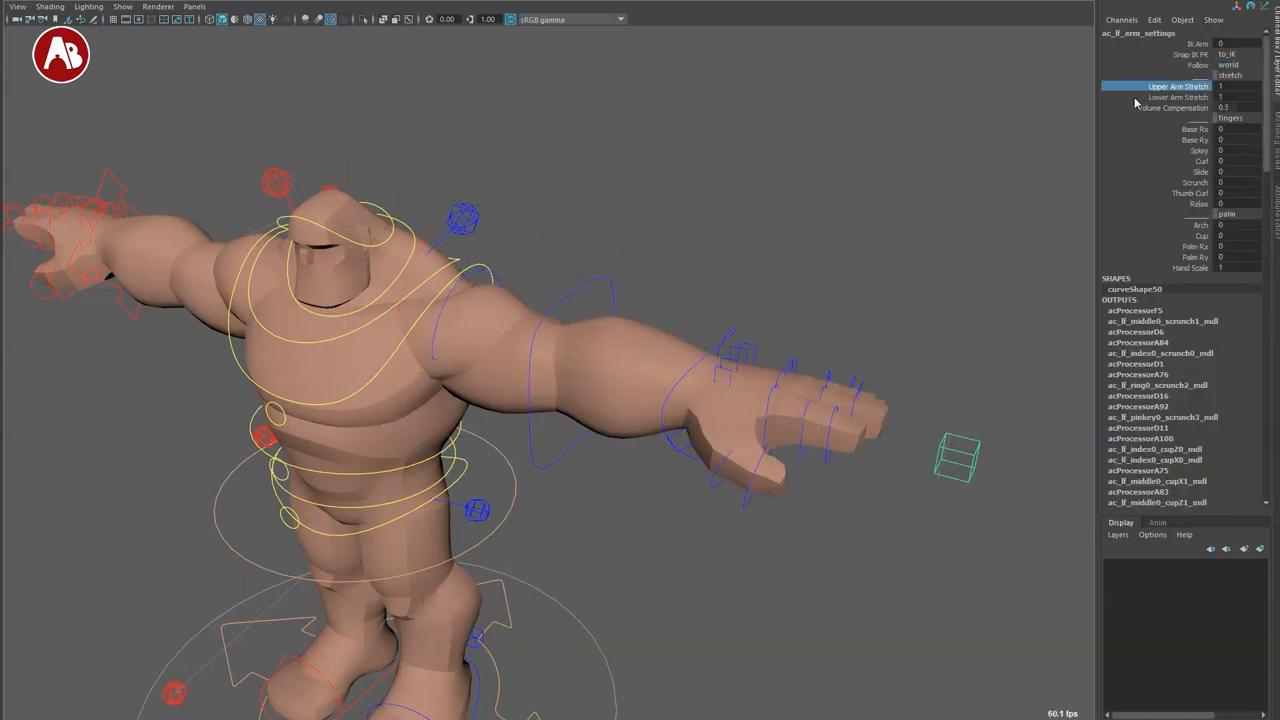
Step: Adjust Upper Arm Stretch, Lower Arm Stretch, finger Base Rx and palm attributes on ac_lf_arm_settings
{"action": "left_click", "coordinate": [1180, 97]}
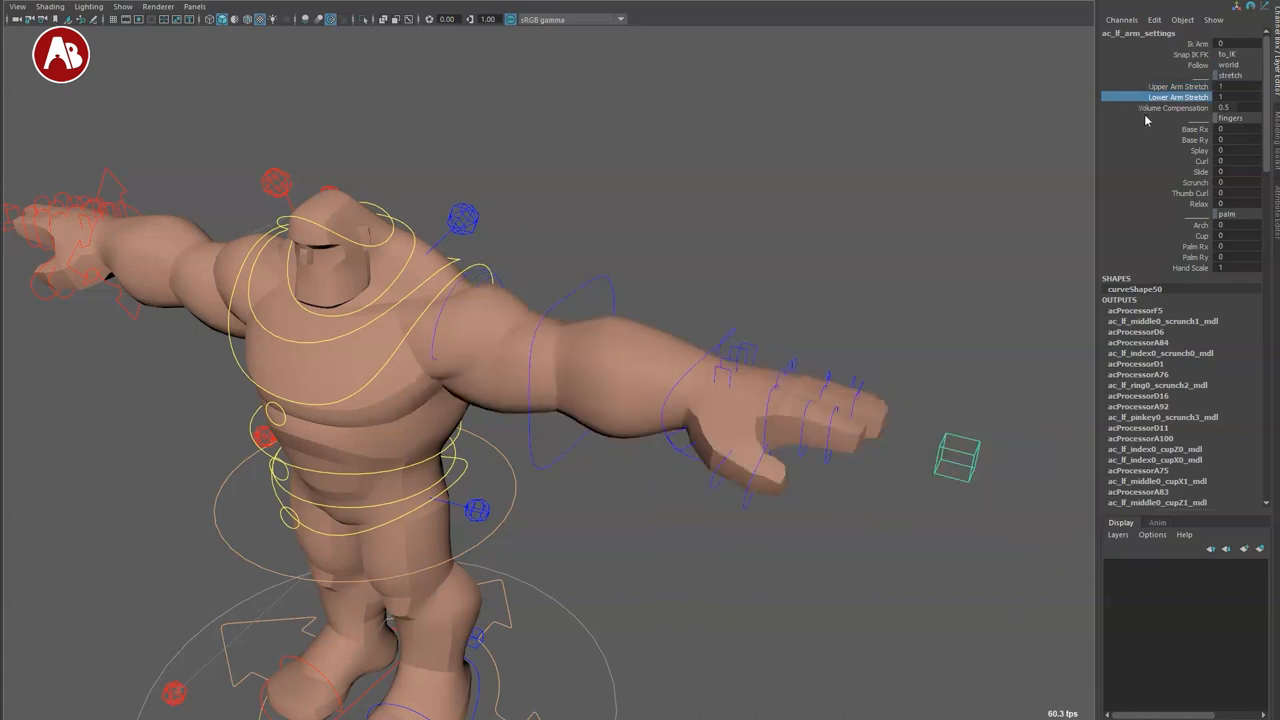
{"action": "left_click", "coordinate": [1195, 129]}
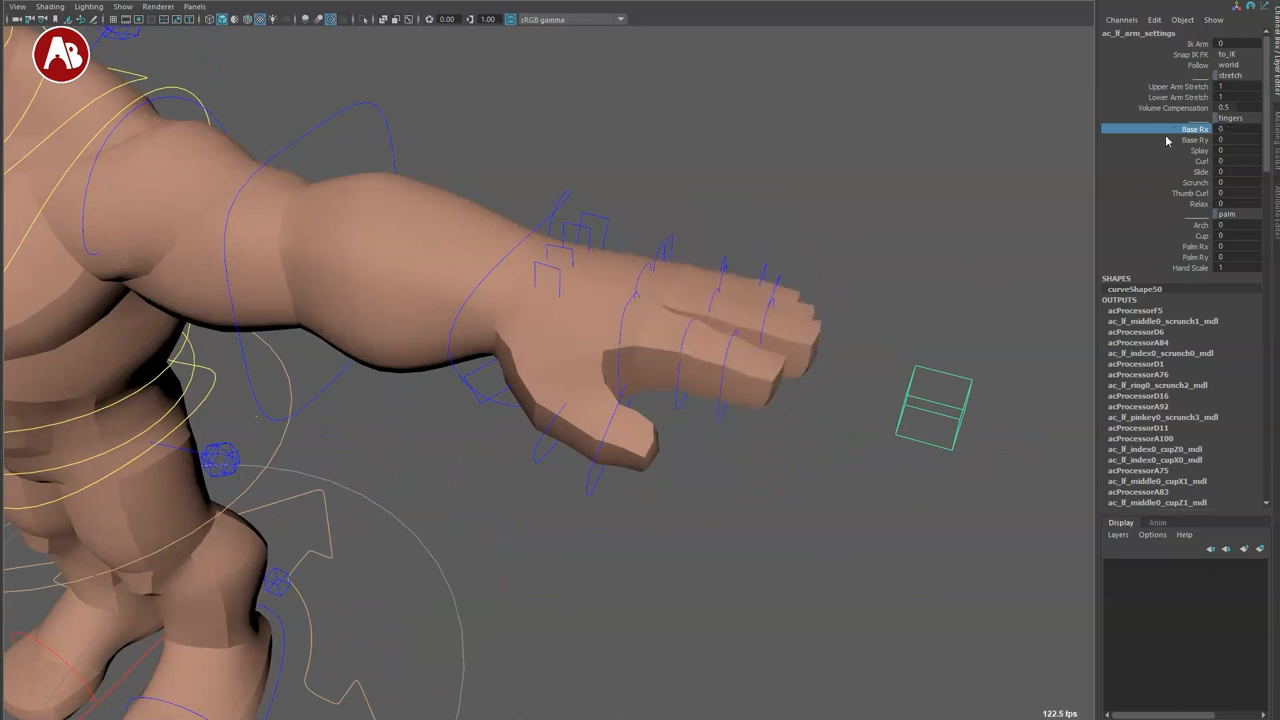
{"action": "left_click", "coordinate": [1199, 150]}
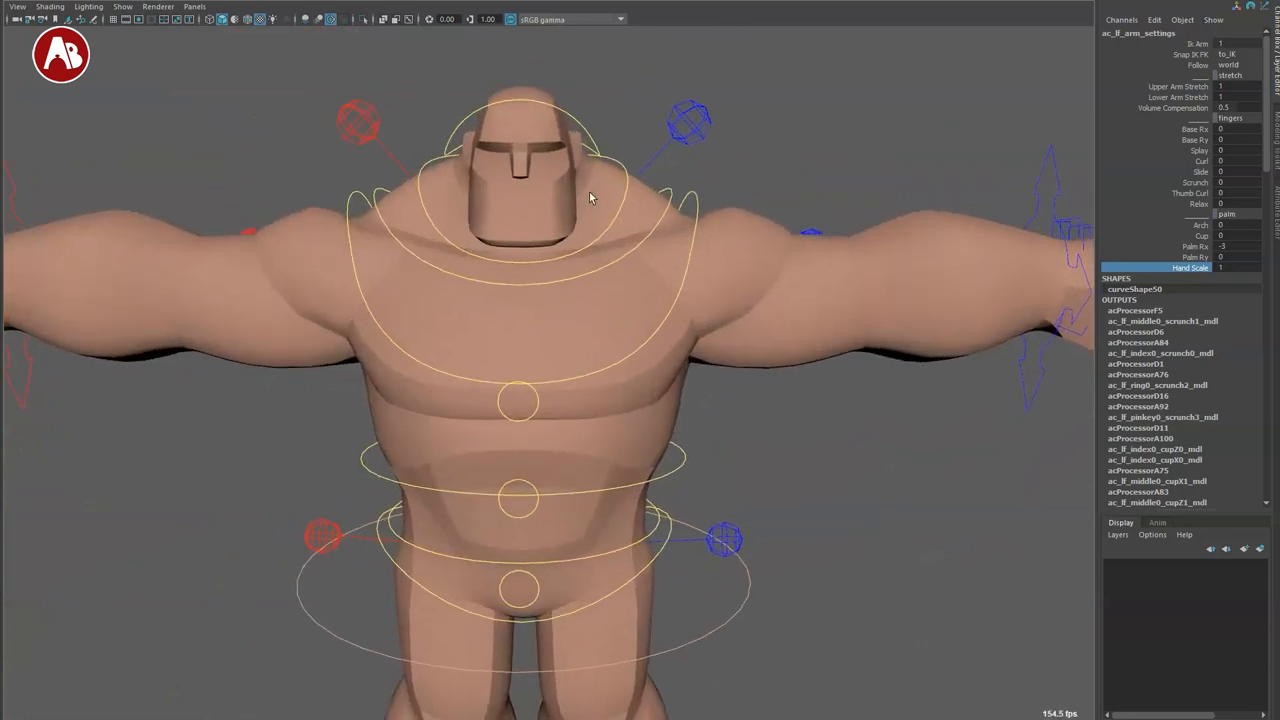
{"action": "left_click", "coordinate": [520, 105]}
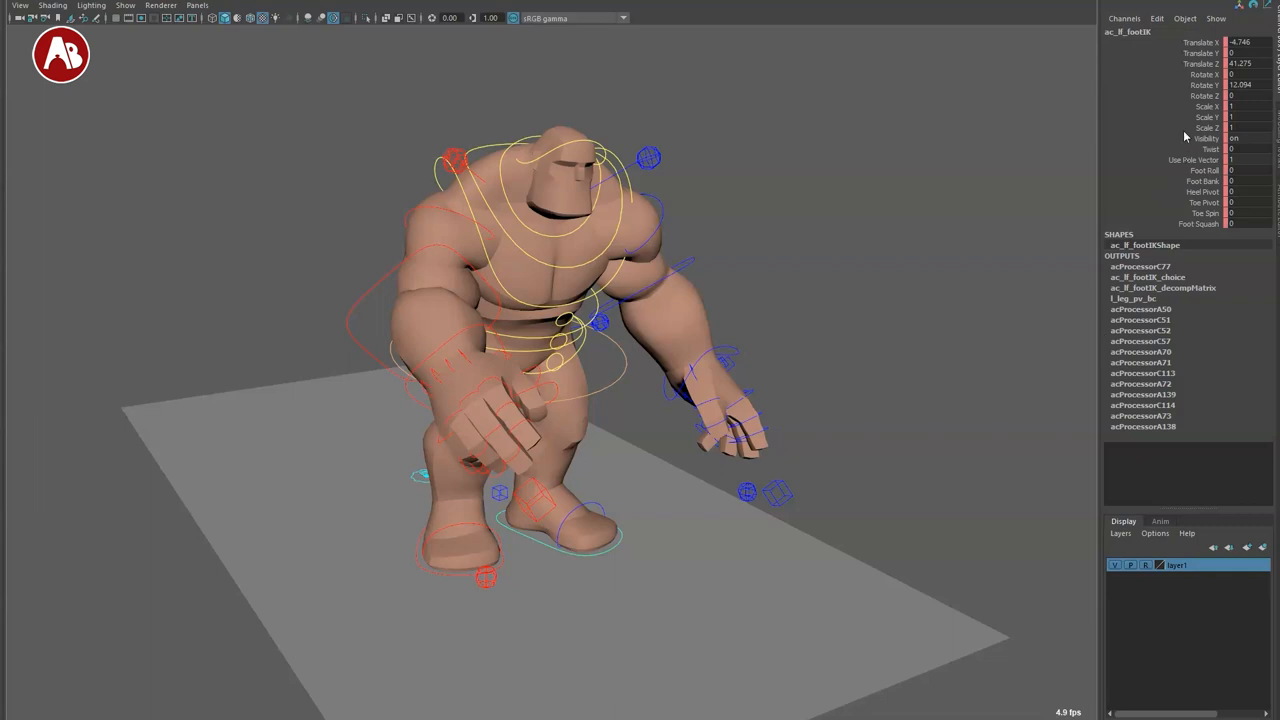
{"action": "left_click", "coordinate": [1205, 181]}
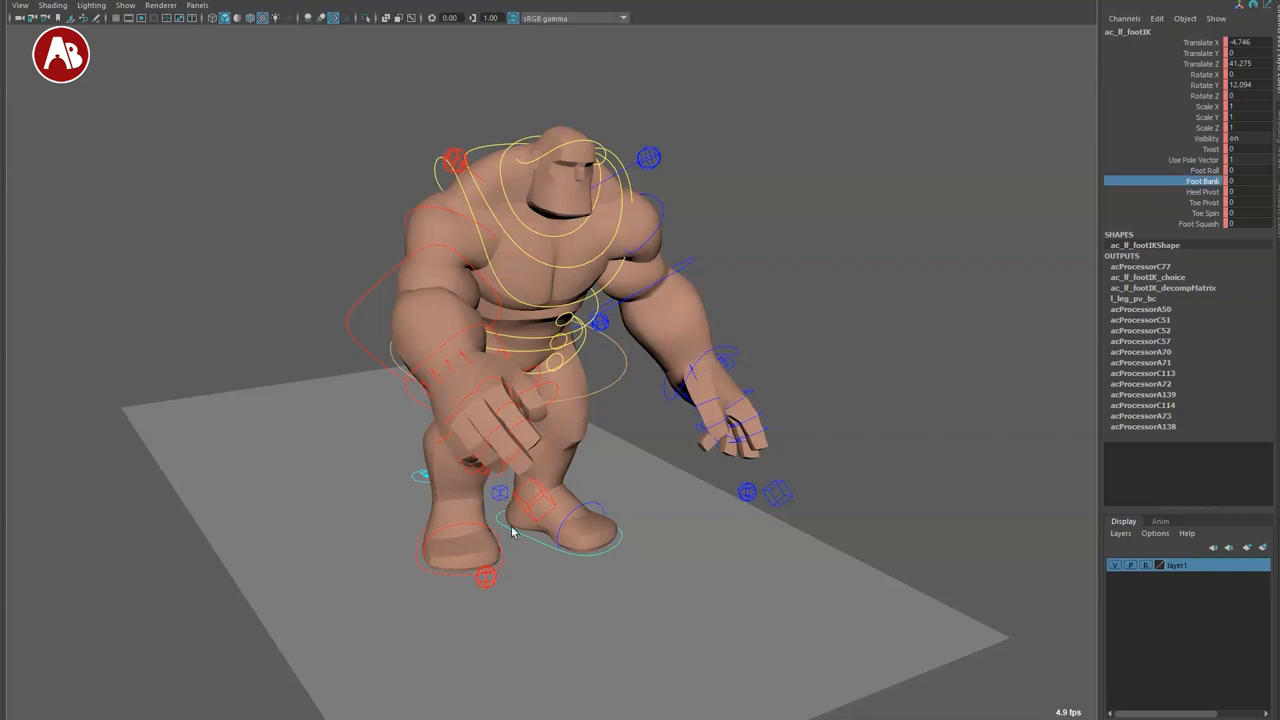
{"action": "left_click", "coordinate": [1204, 223]}
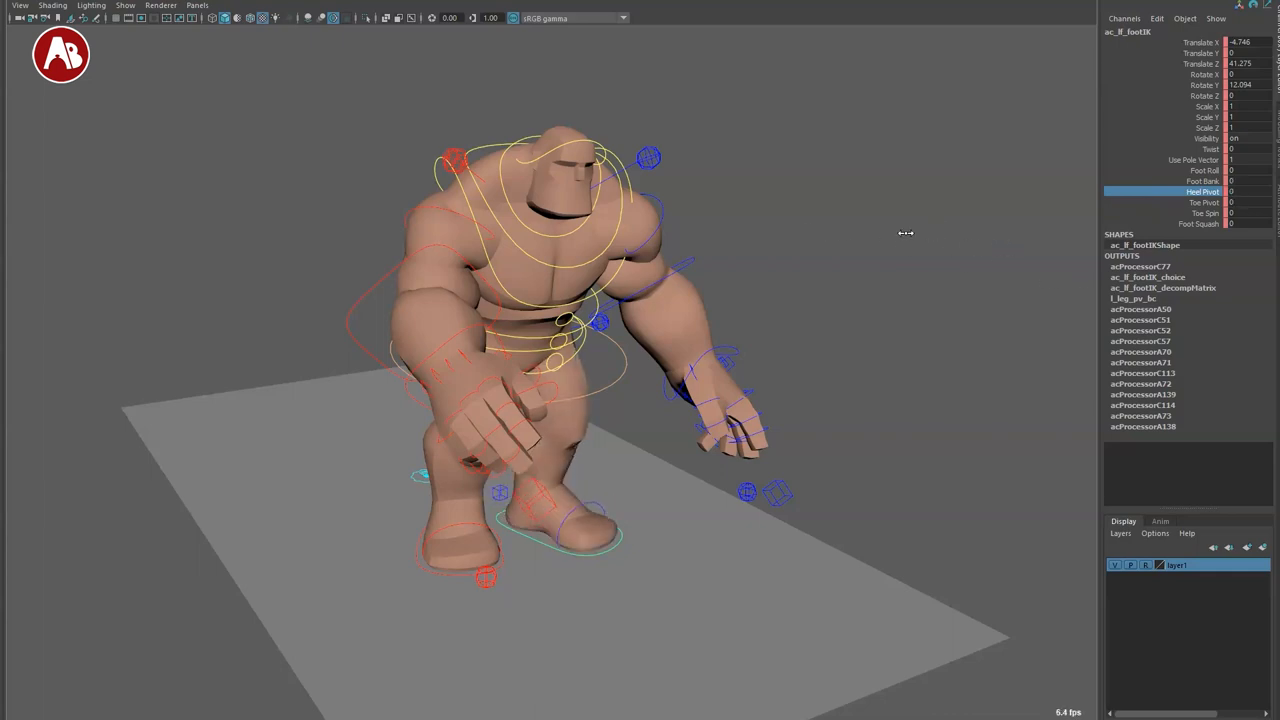
{"action": "mouse_move", "coordinate": [945, 270]}
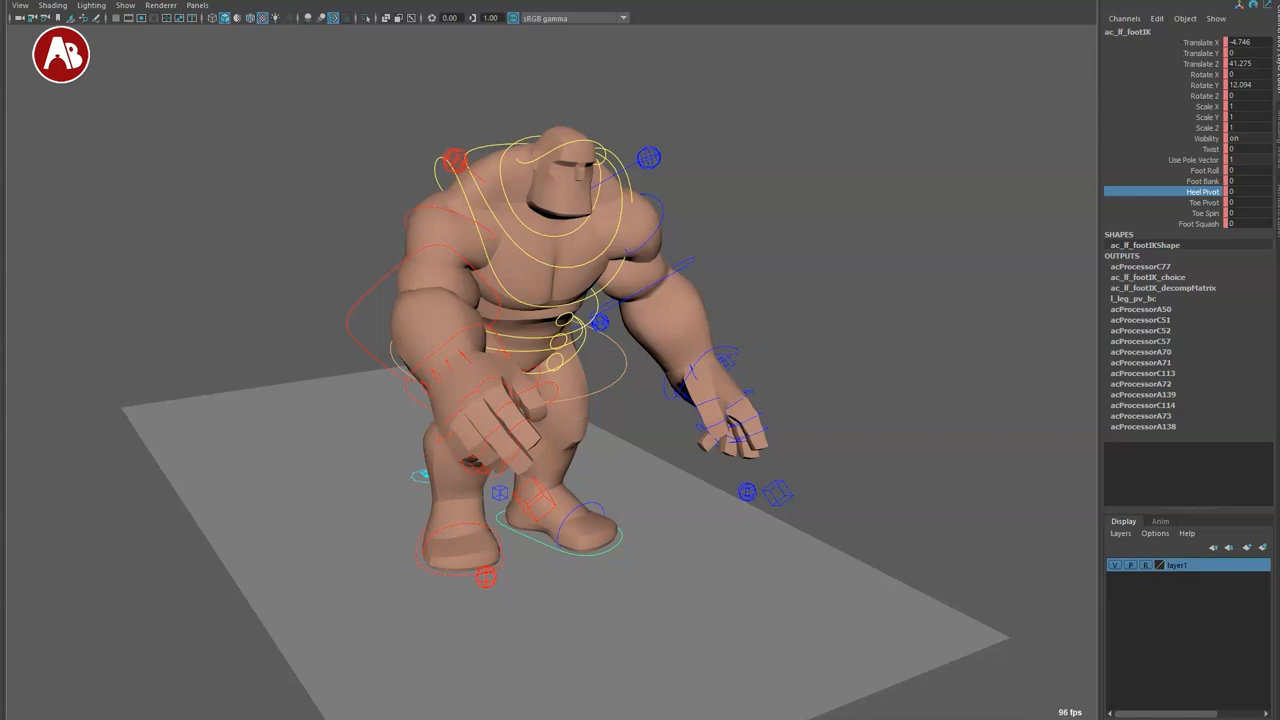
{"action": "mouse_move", "coordinate": [650, 388]}
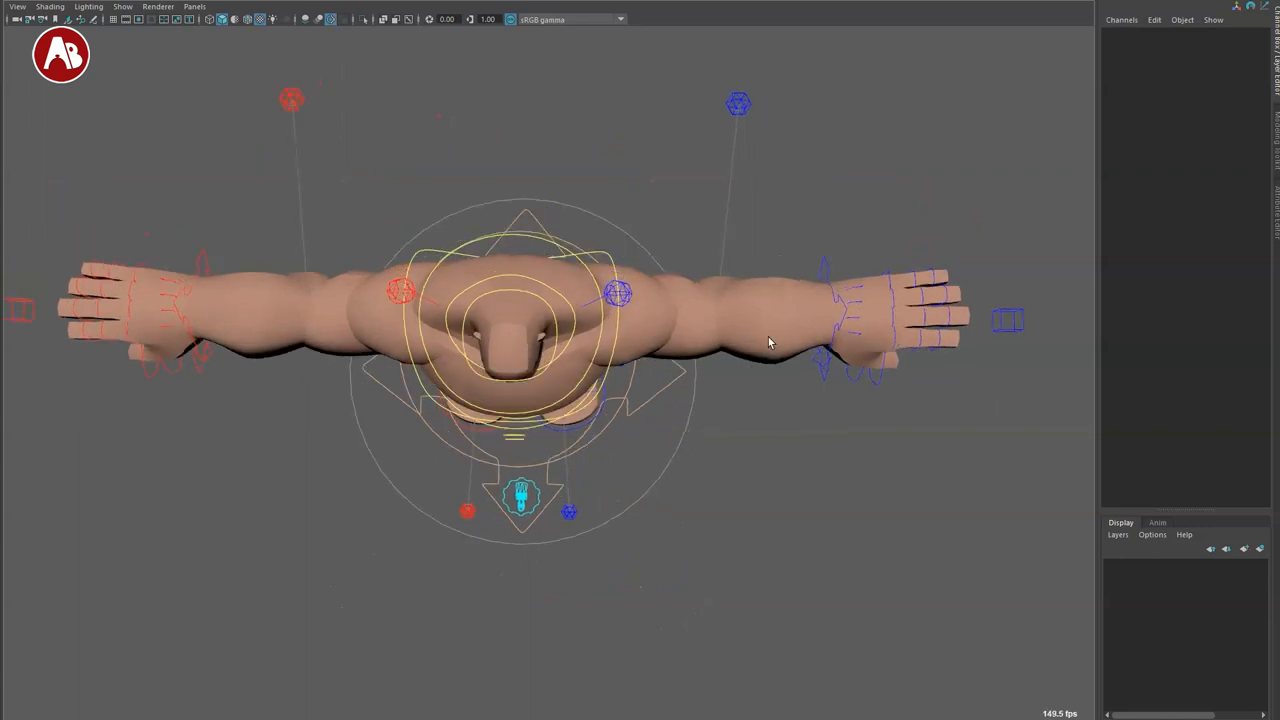
Step: Select ac_lf_handIK by clicking its control curve in the viewport
{"action": "left_click", "coordinate": [825, 320]}
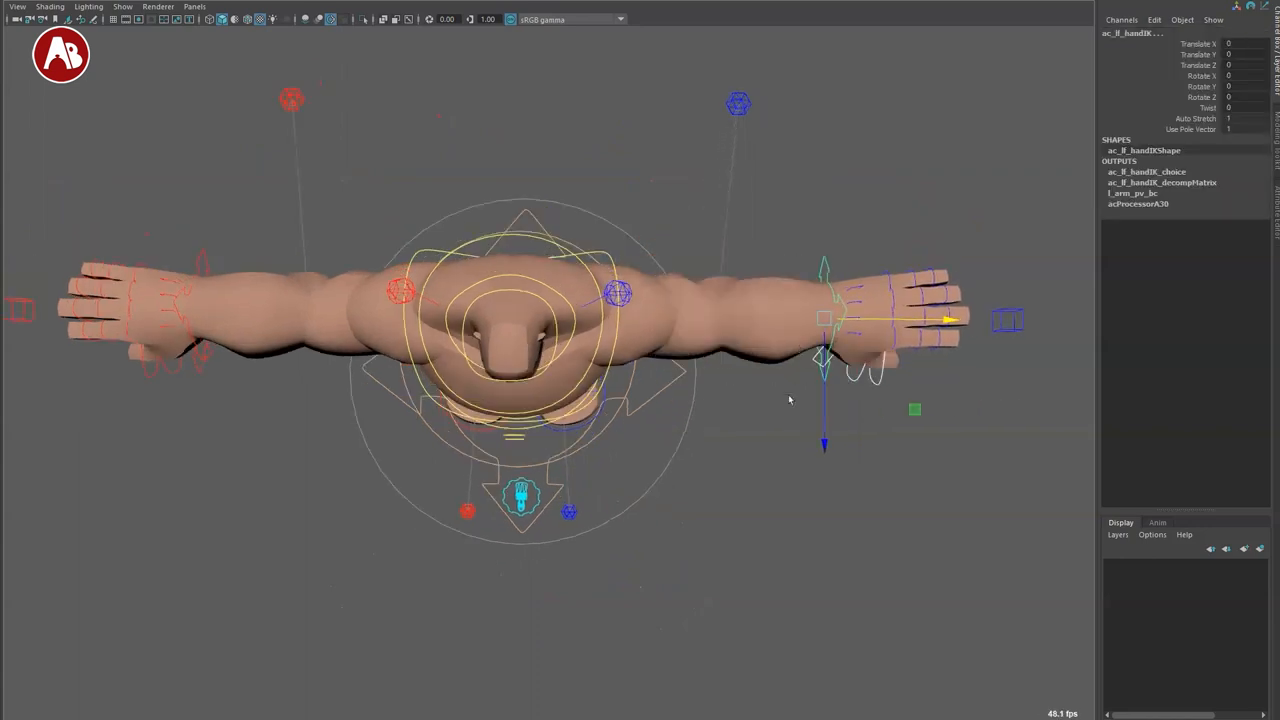